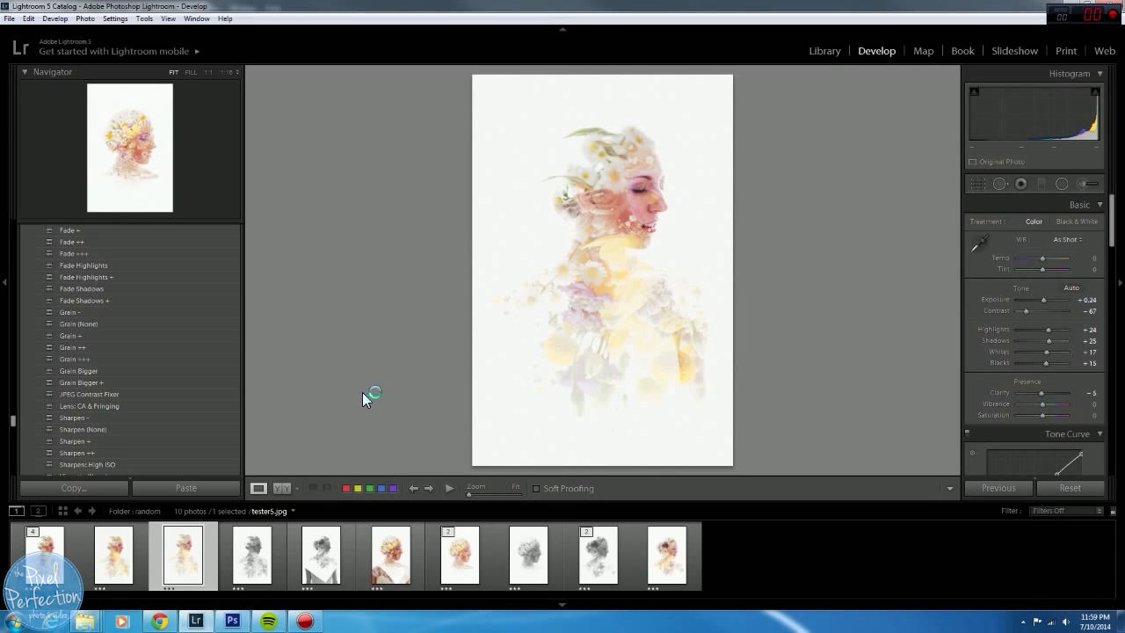
mouse_move(365, 396)
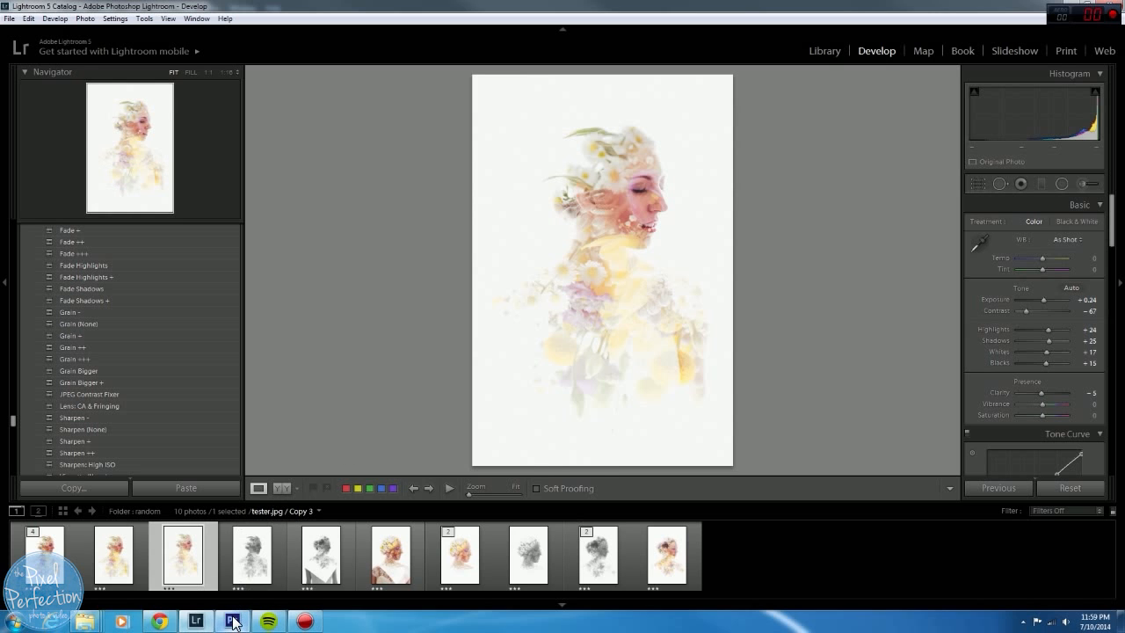
Switch to the bride document and toggle the IMG_5774 bouquet layer on, then off.
left_click(231, 622)
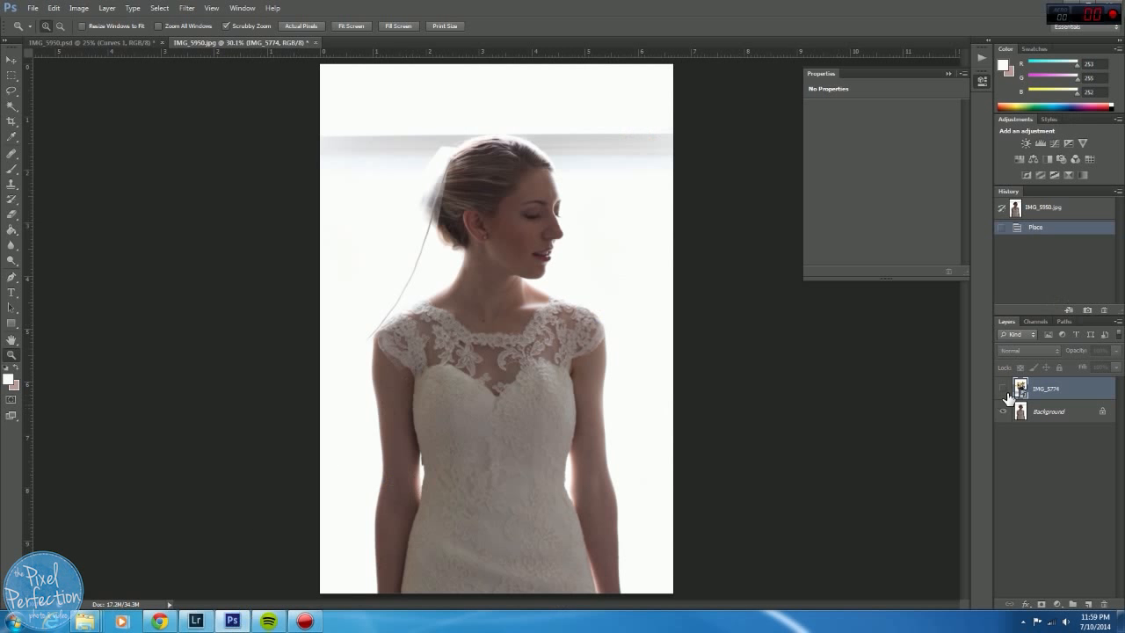
left_click(1003, 387)
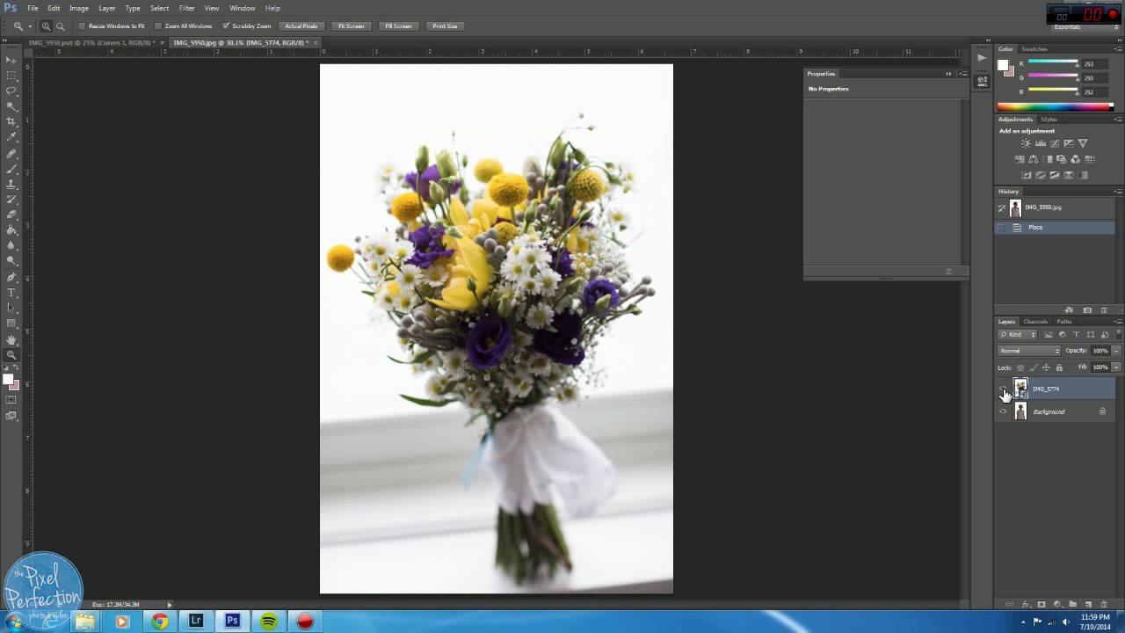
left_click(1002, 388)
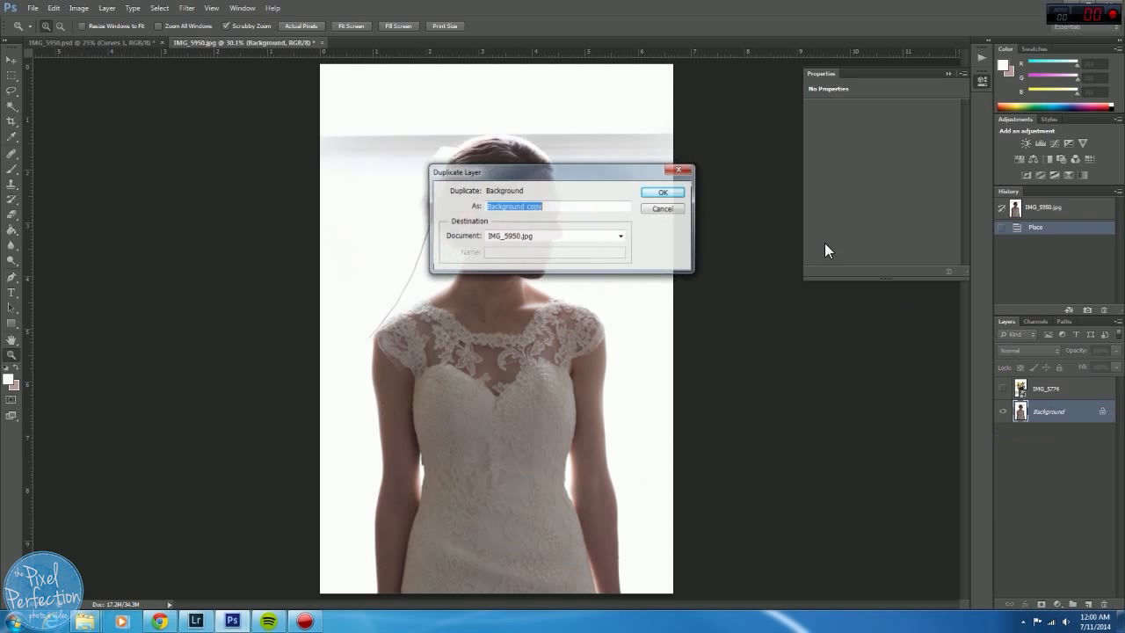
Duplicate the Background layer and load the Brush with the near-white backdrop colour.
left_click(662, 192)
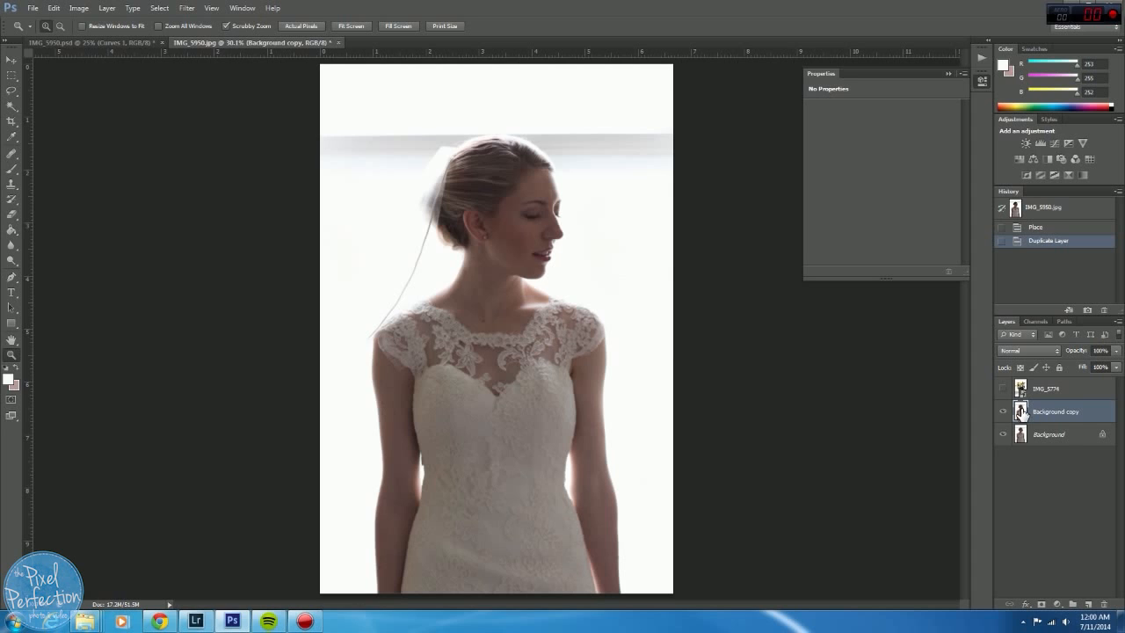
mouse_move(542, 120)
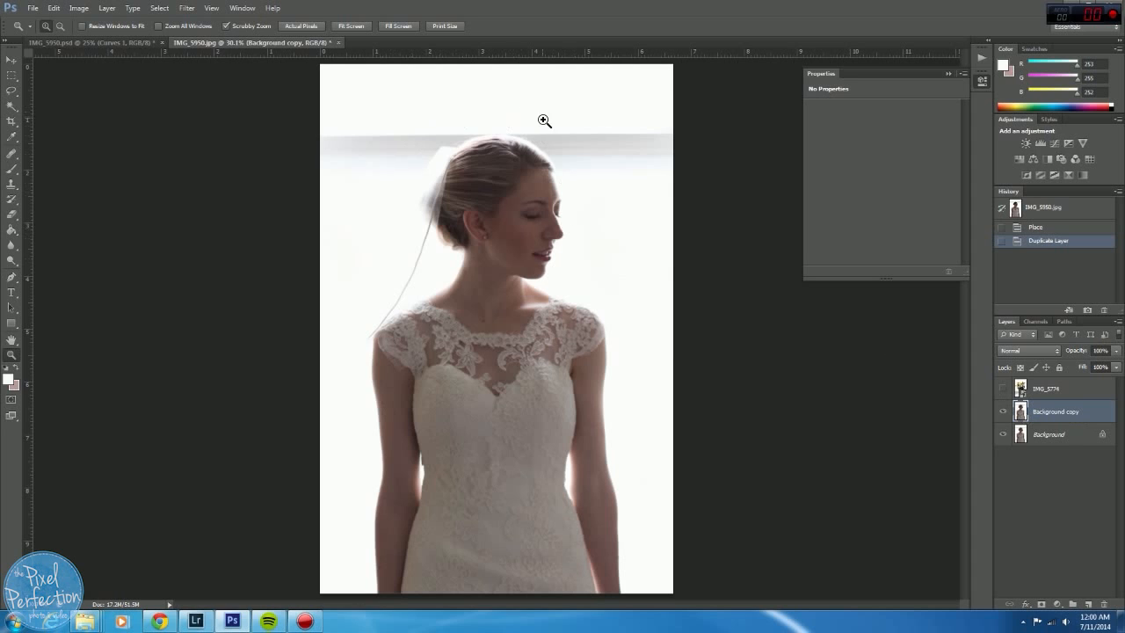
mouse_move(12, 168)
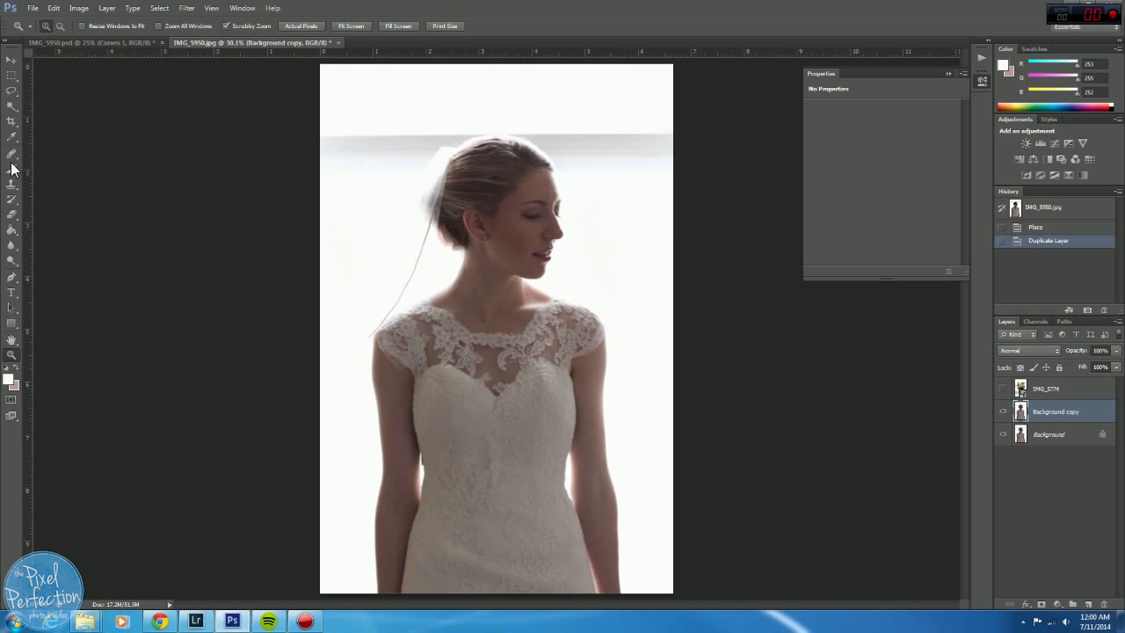
left_click(11, 172)
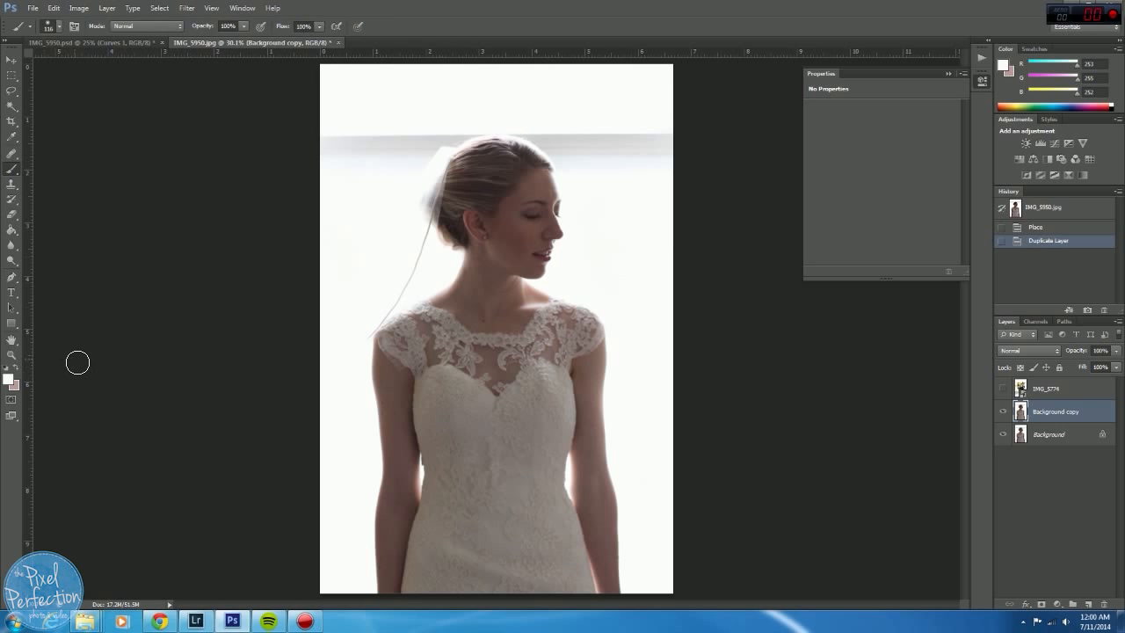
mouse_move(12, 380)
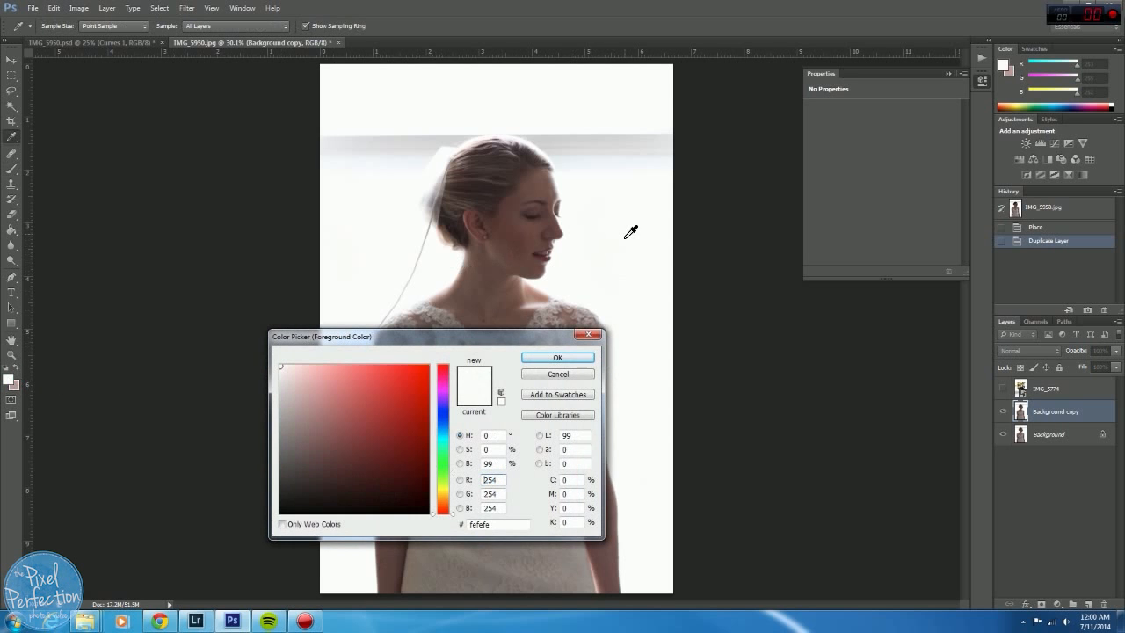
left_click(557, 357)
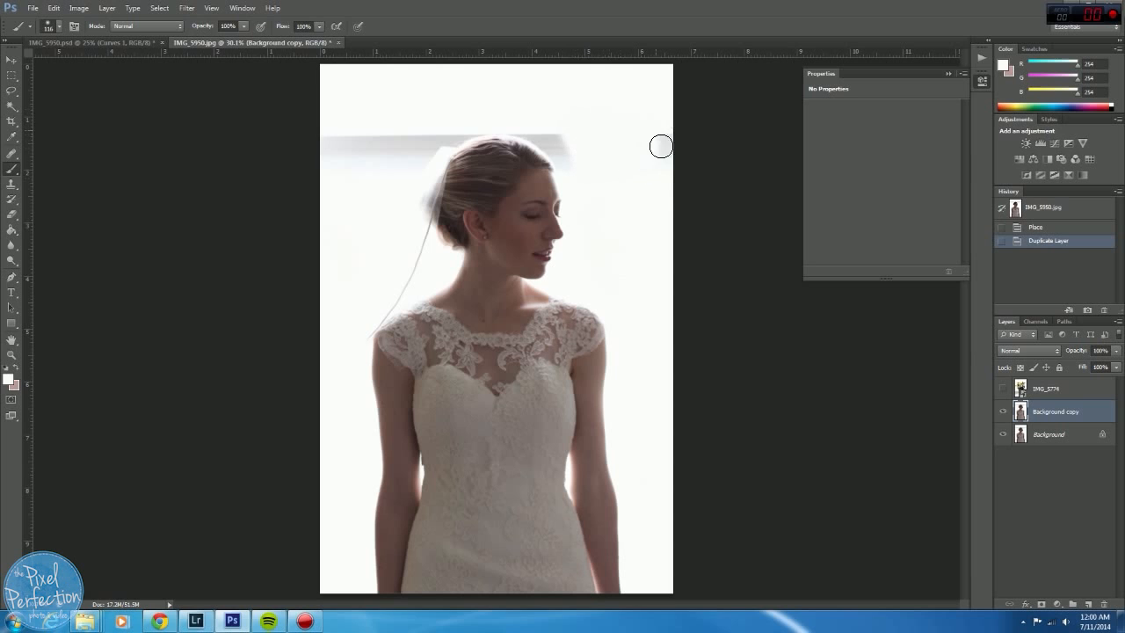
Paint white over the grey window band, stray veil strand and shoulder backdrop.
left_click_drag(659, 146, 575, 199)
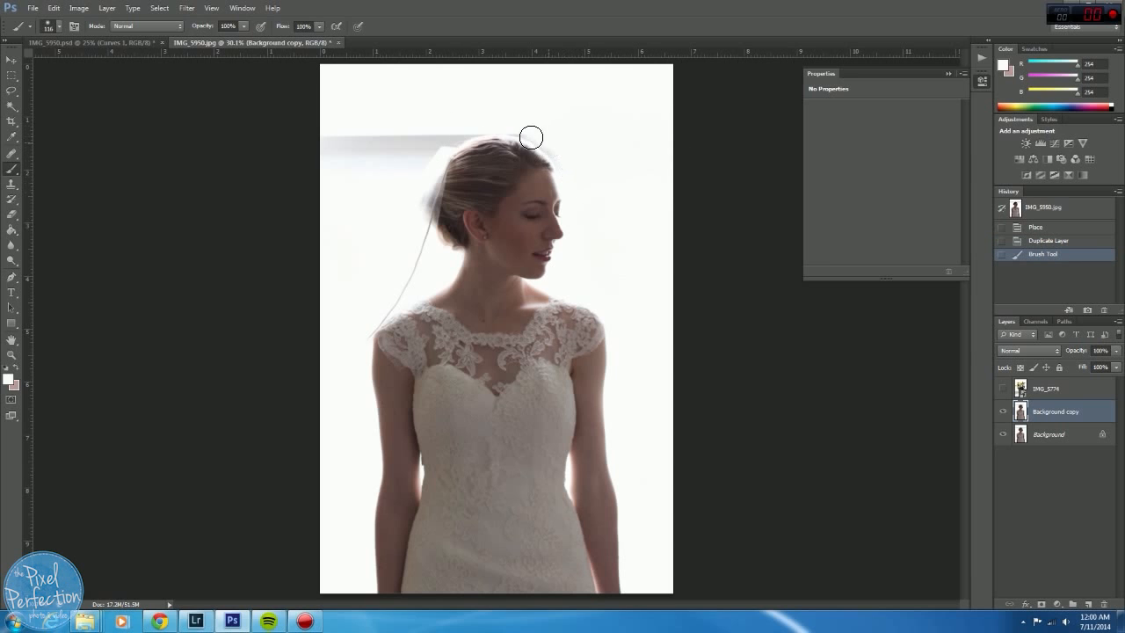
left_click_drag(531, 137, 562, 163)
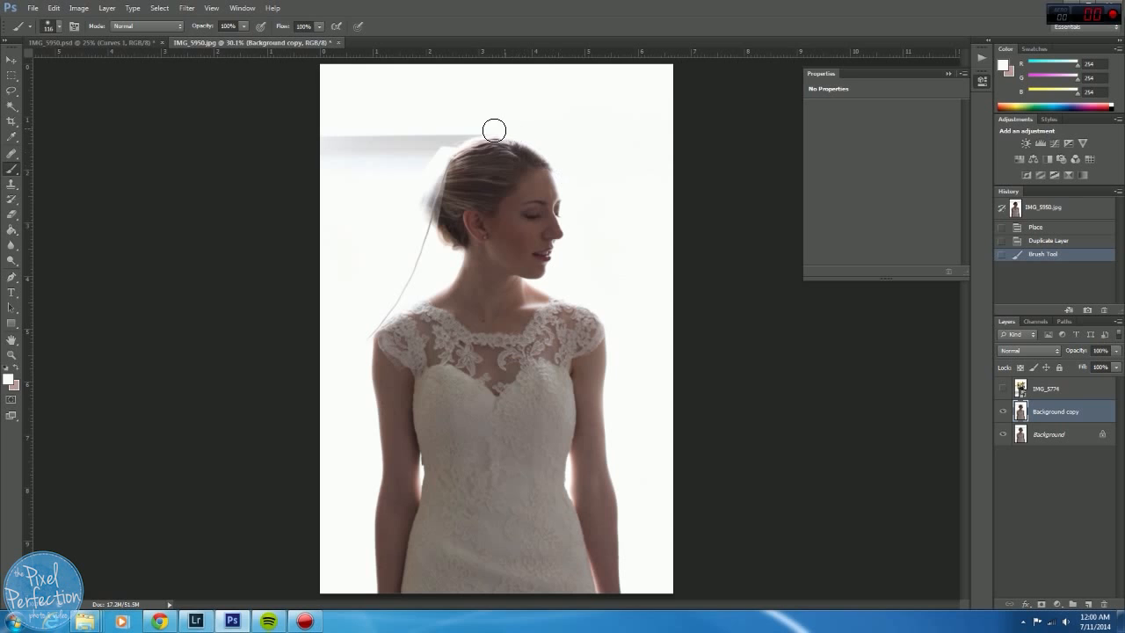
left_click_drag(494, 130, 457, 142)
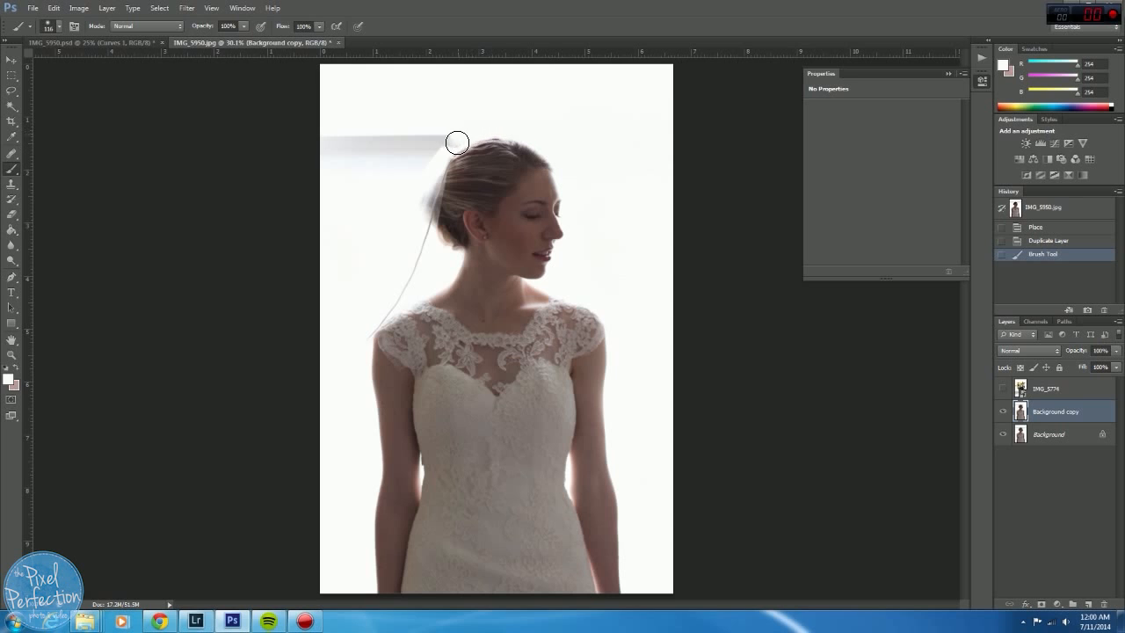
left_click_drag(457, 141, 390, 152)
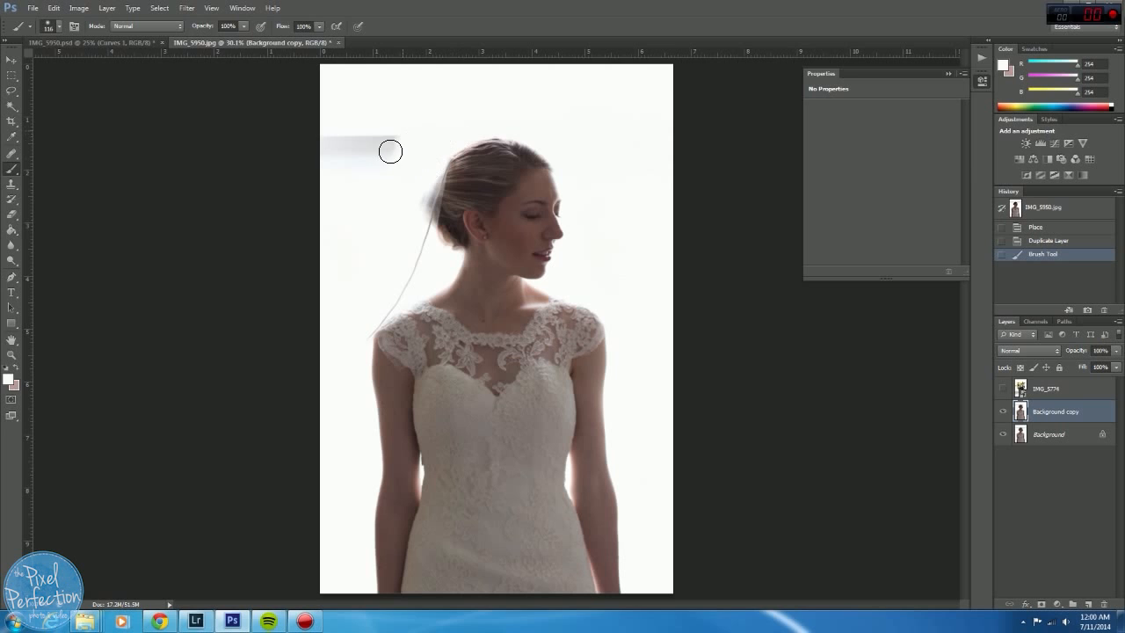
left_click_drag(391, 151, 360, 197)
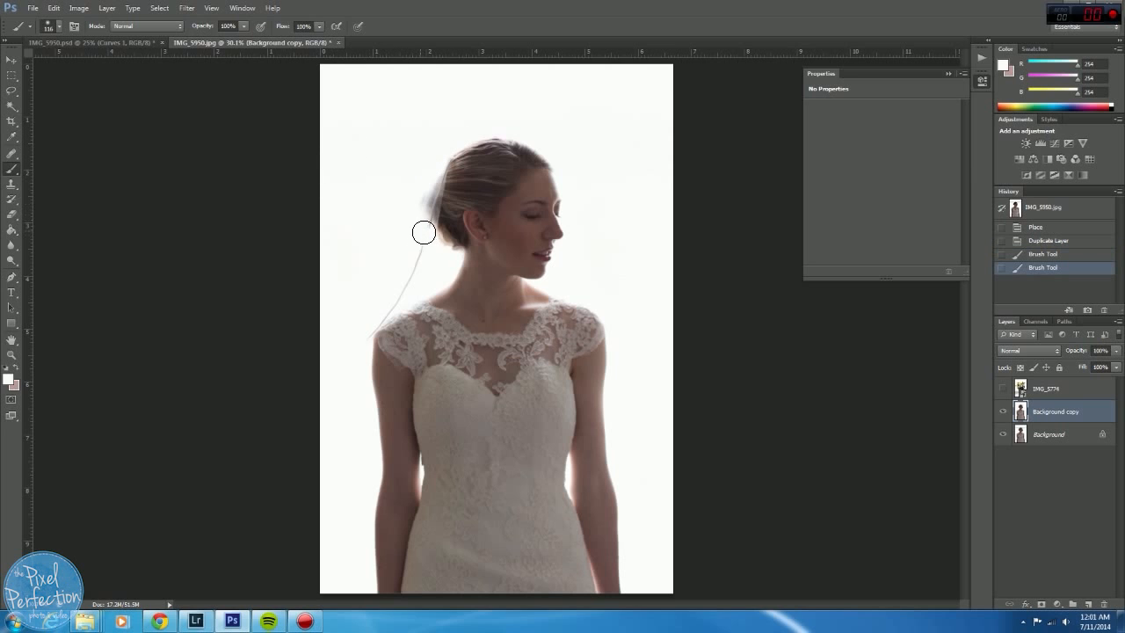
left_click_drag(424, 232, 396, 300)
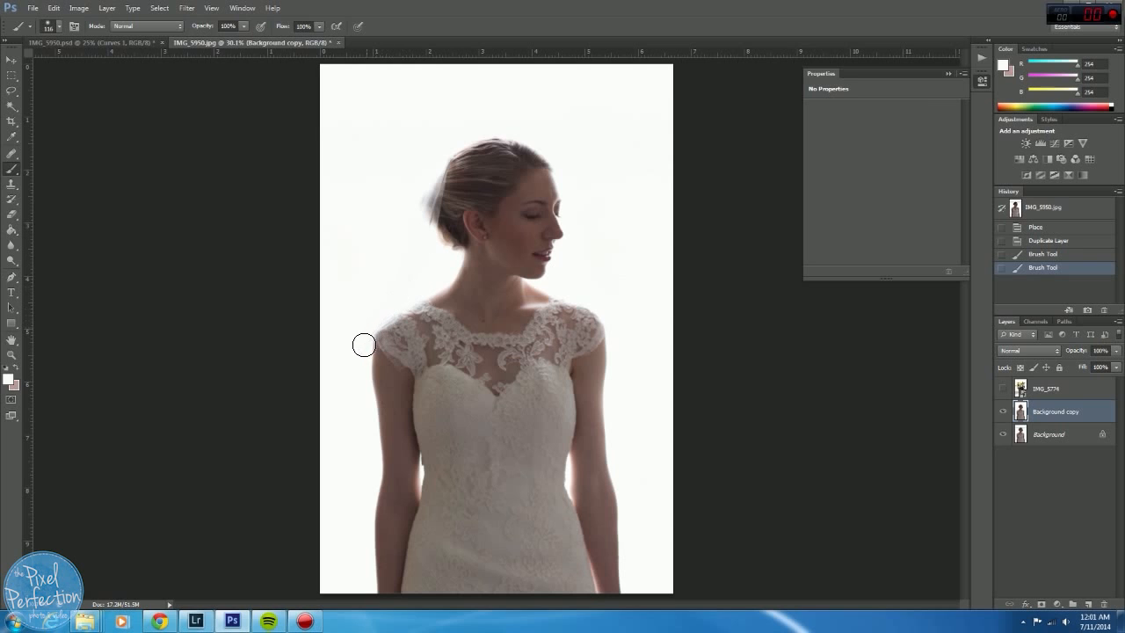
mouse_move(387, 297)
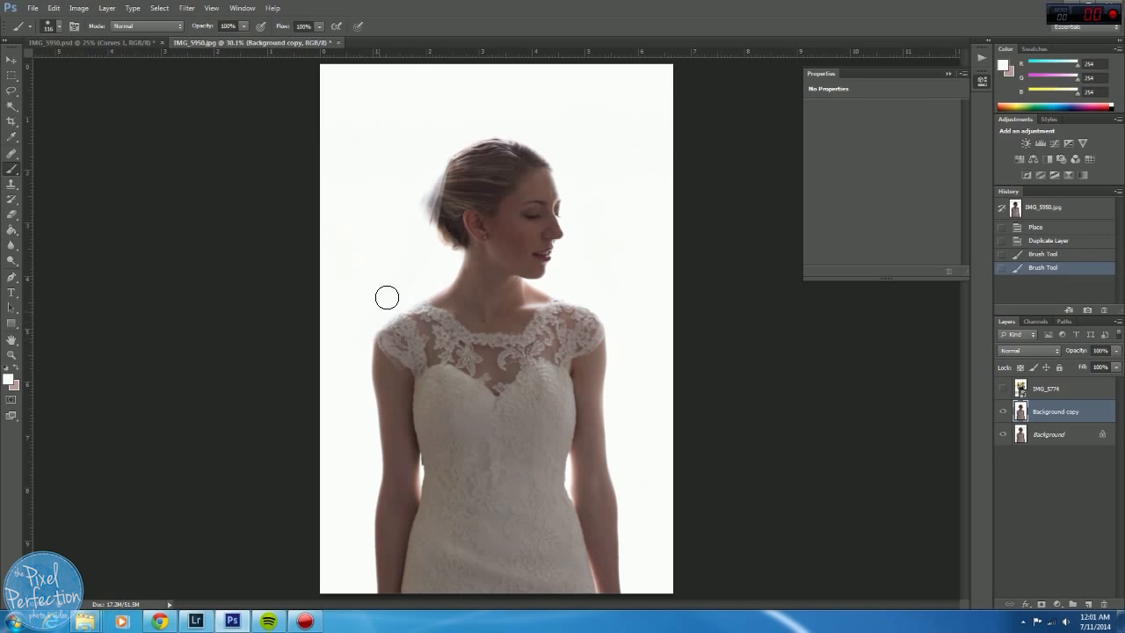
left_click_drag(387, 297, 356, 407)
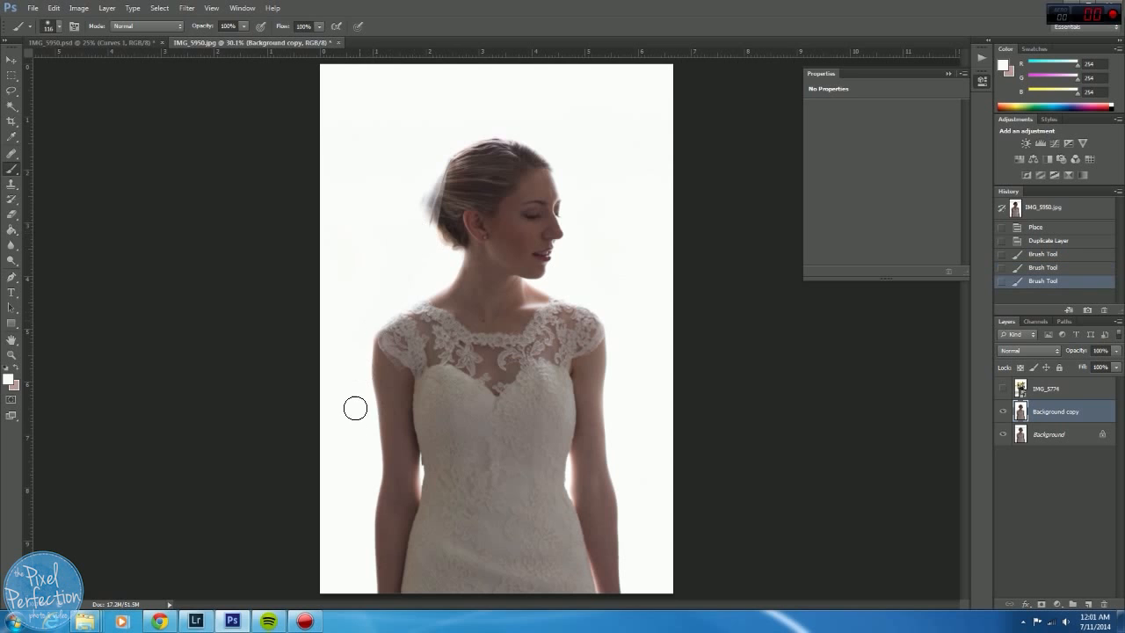
mouse_move(635, 364)
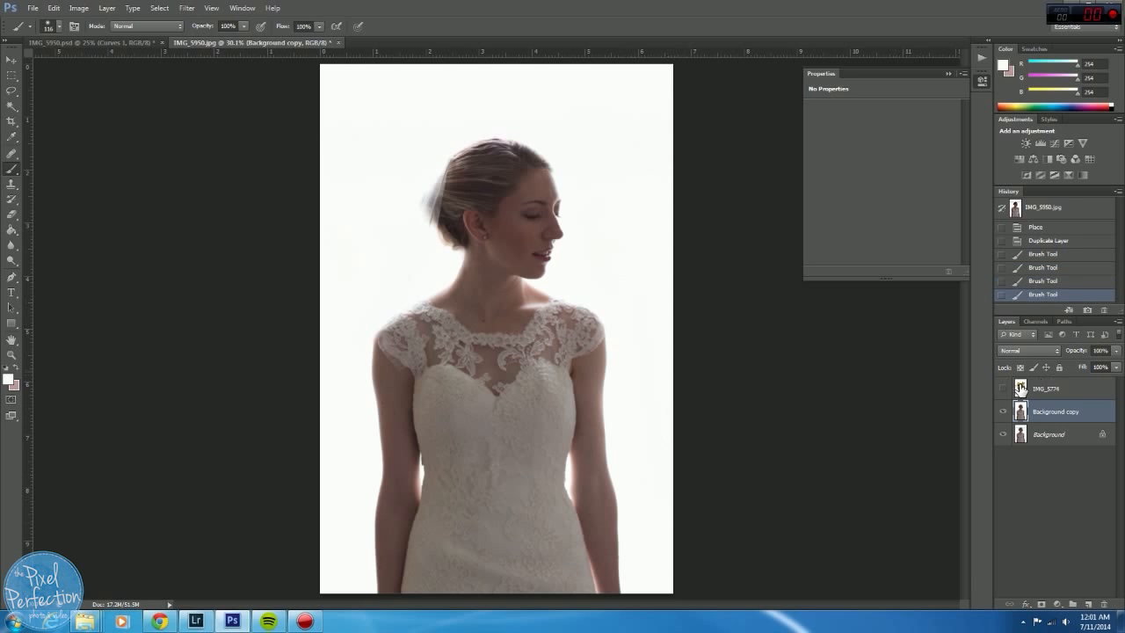
Show the IMG_5774 bouquet layer and rasterize it from a smart object.
left_click(1000, 388)
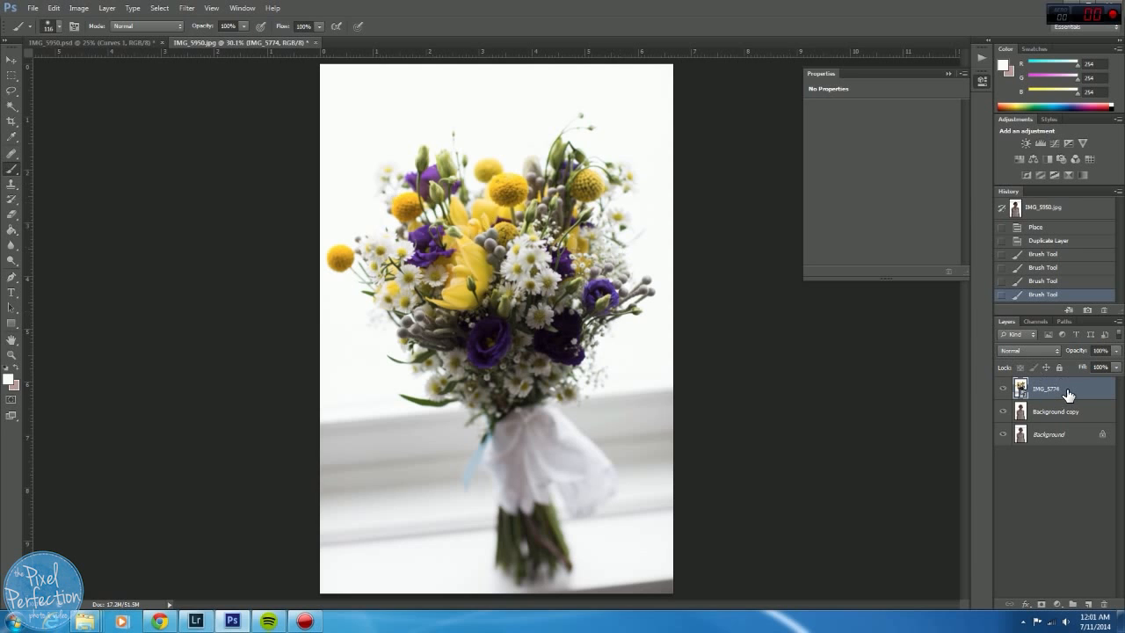
right_click(1063, 387)
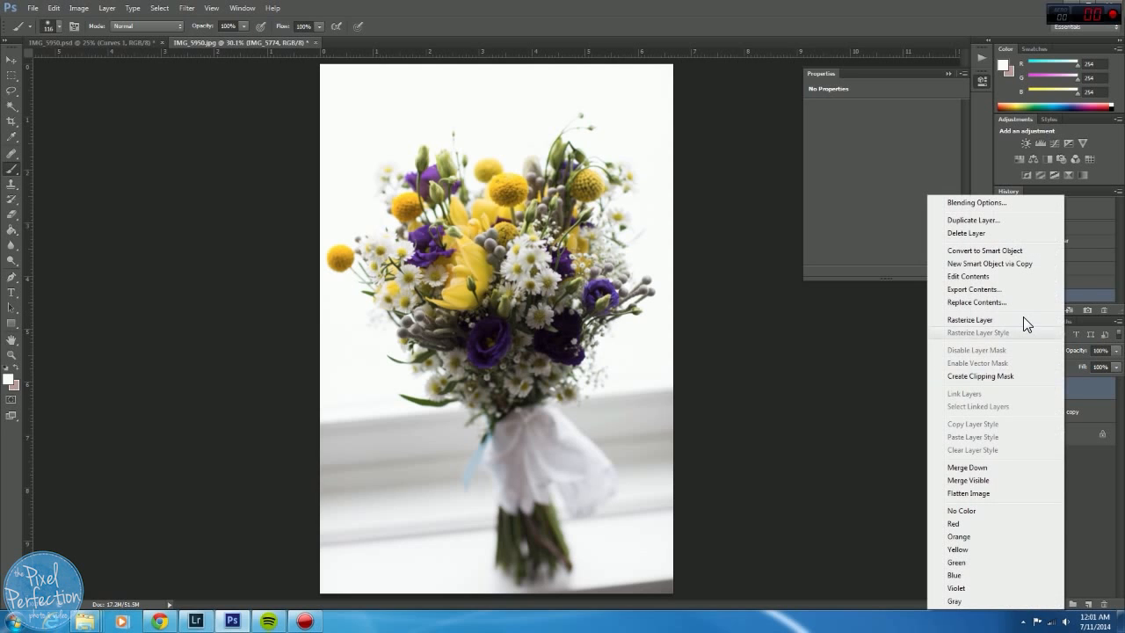
left_click(970, 319)
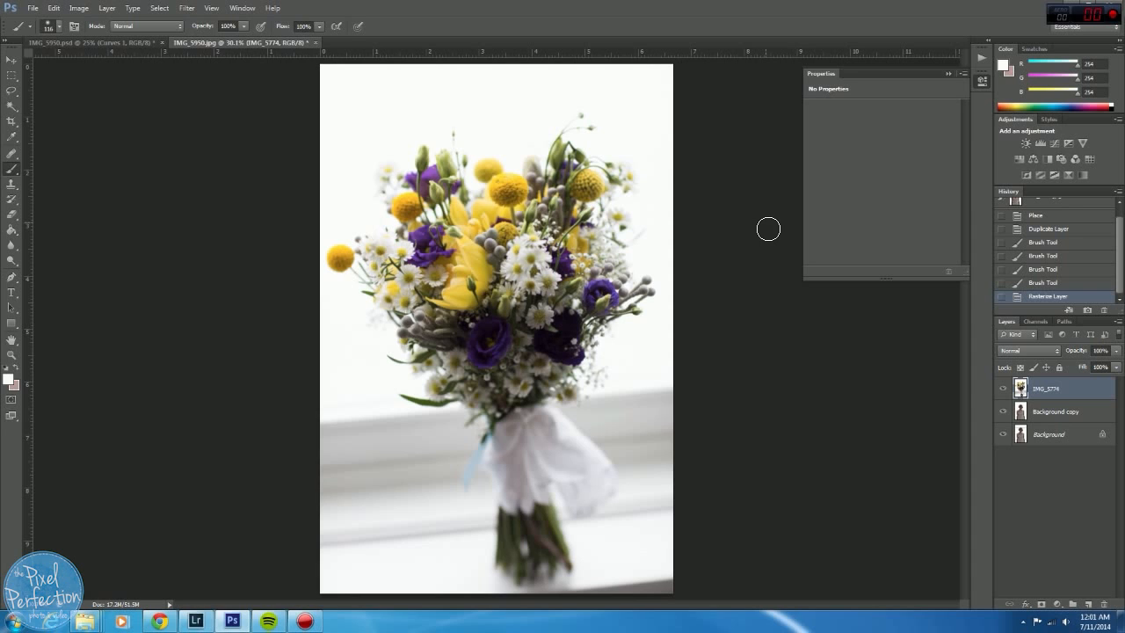
mouse_move(780, 241)
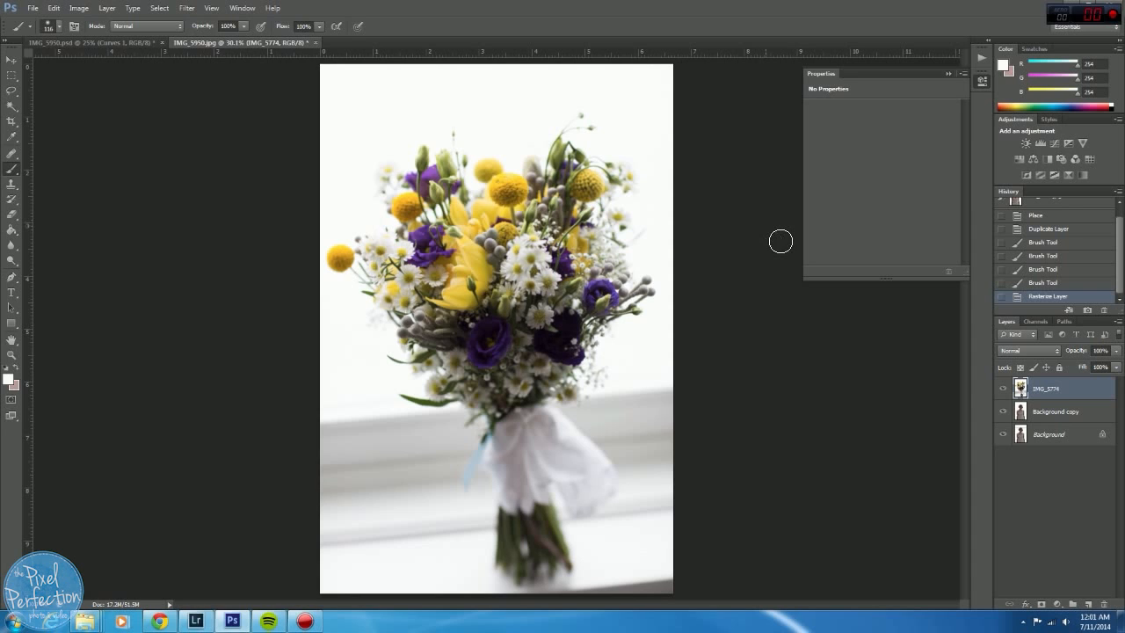
mouse_move(775, 238)
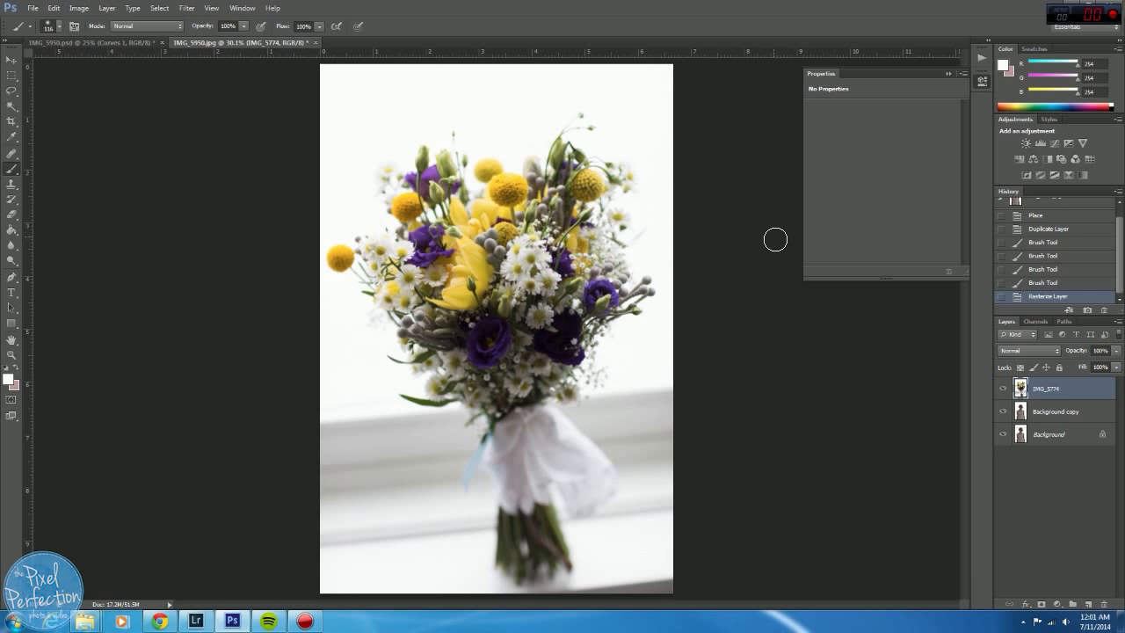
mouse_move(786, 304)
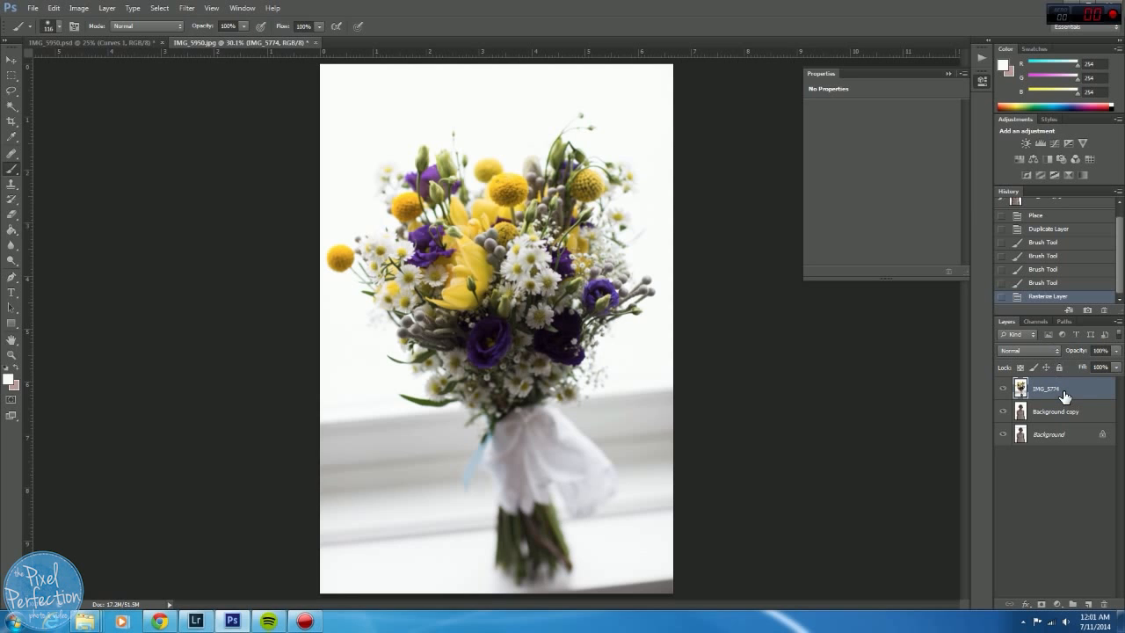
Set the bouquet layer to Screen blending and drag it up over the bride.
left_click(1023, 350)
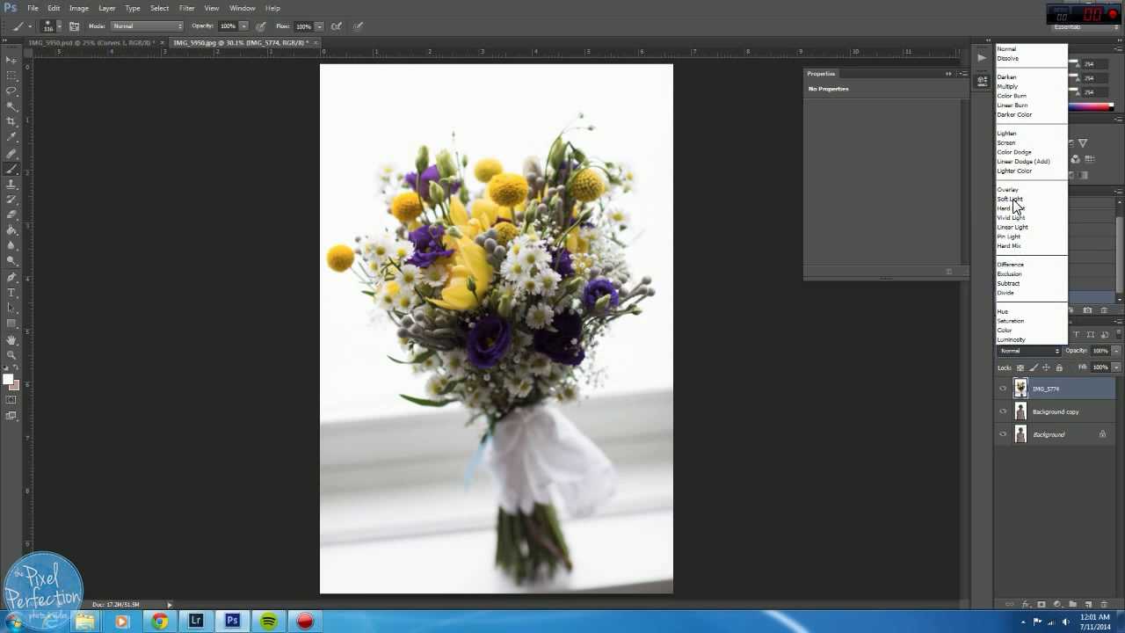
mouse_move(1031, 147)
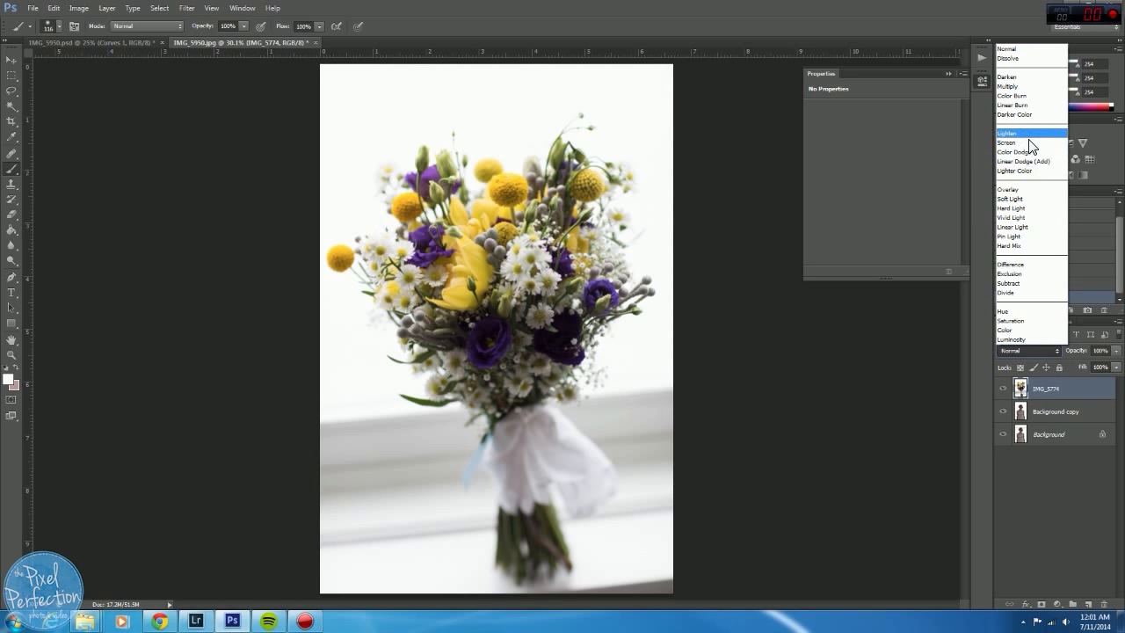
left_click(1005, 142)
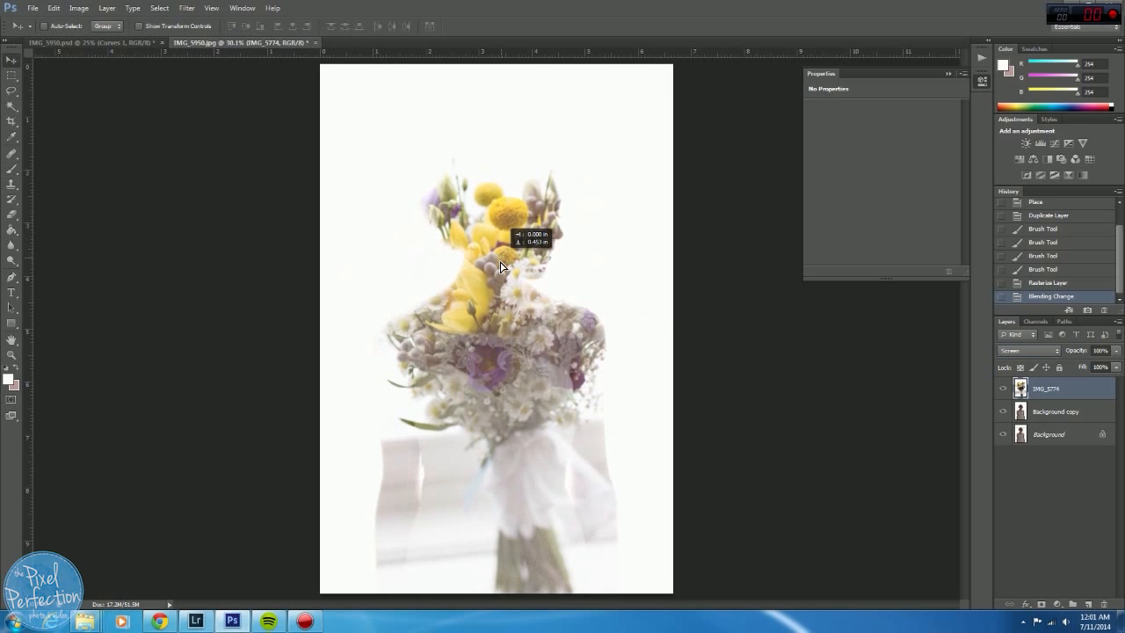
left_click_drag(501, 266, 499, 286)
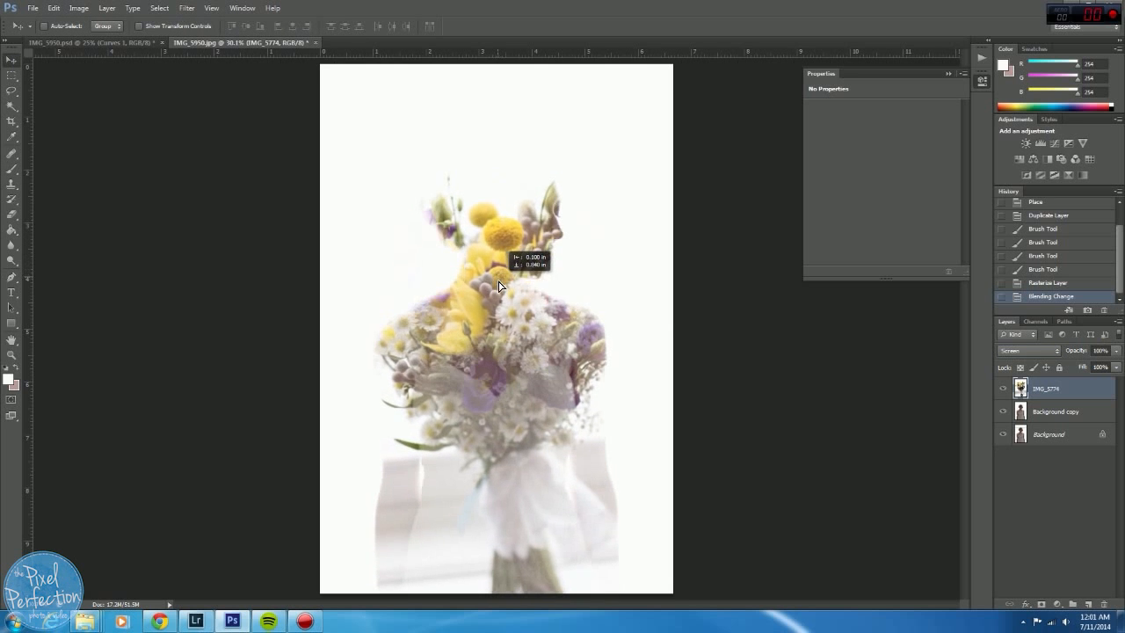
left_click_drag(498, 286, 498, 275)
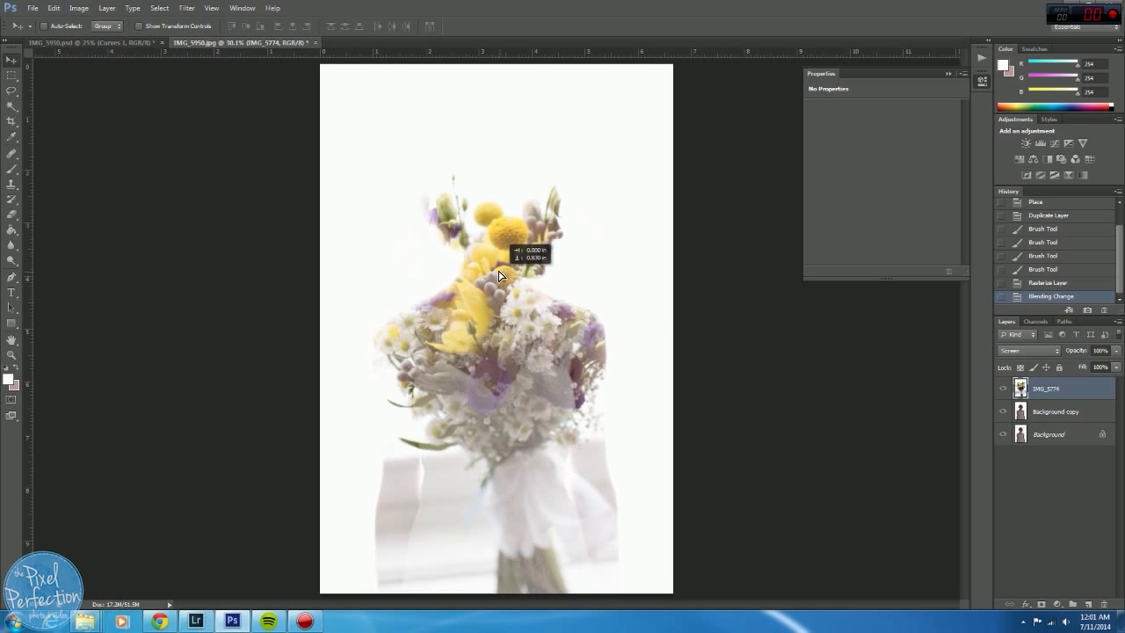
left_click_drag(499, 275, 503, 263)
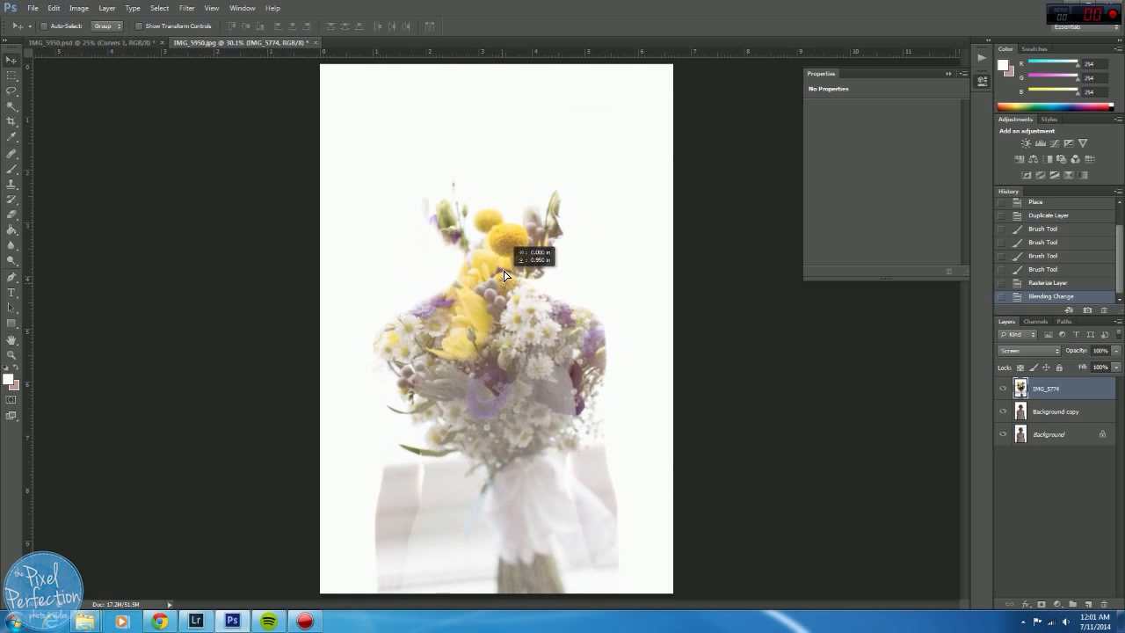
left_click_drag(505, 275, 505, 258)
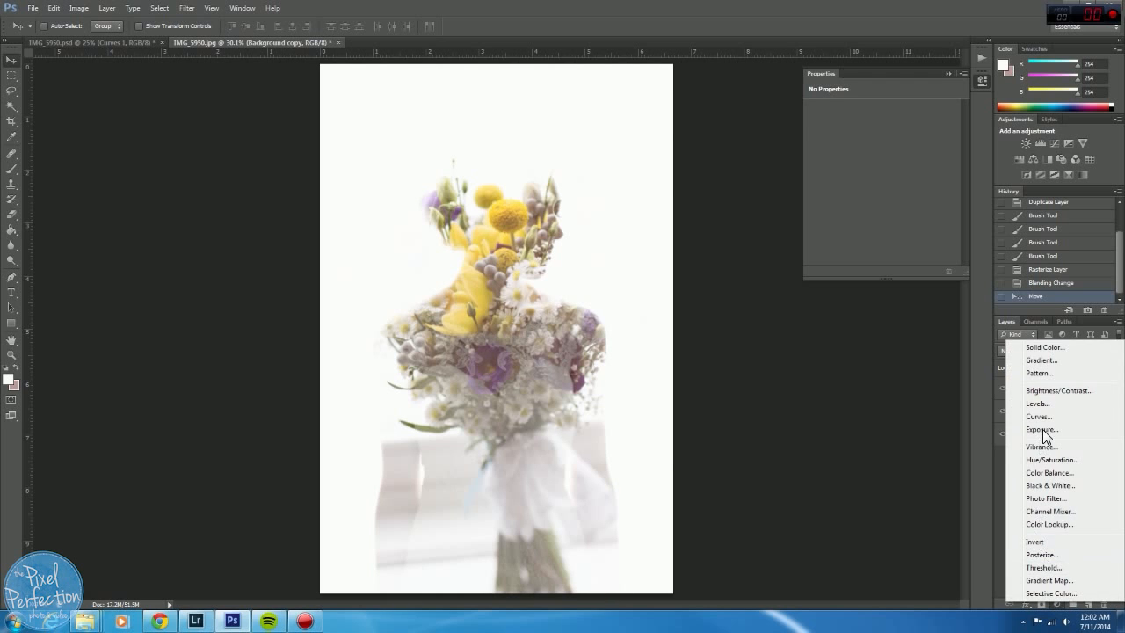
Add a Curves adjustment, lifting midtones and shadows to brighten the bride photo.
left_click(1039, 415)
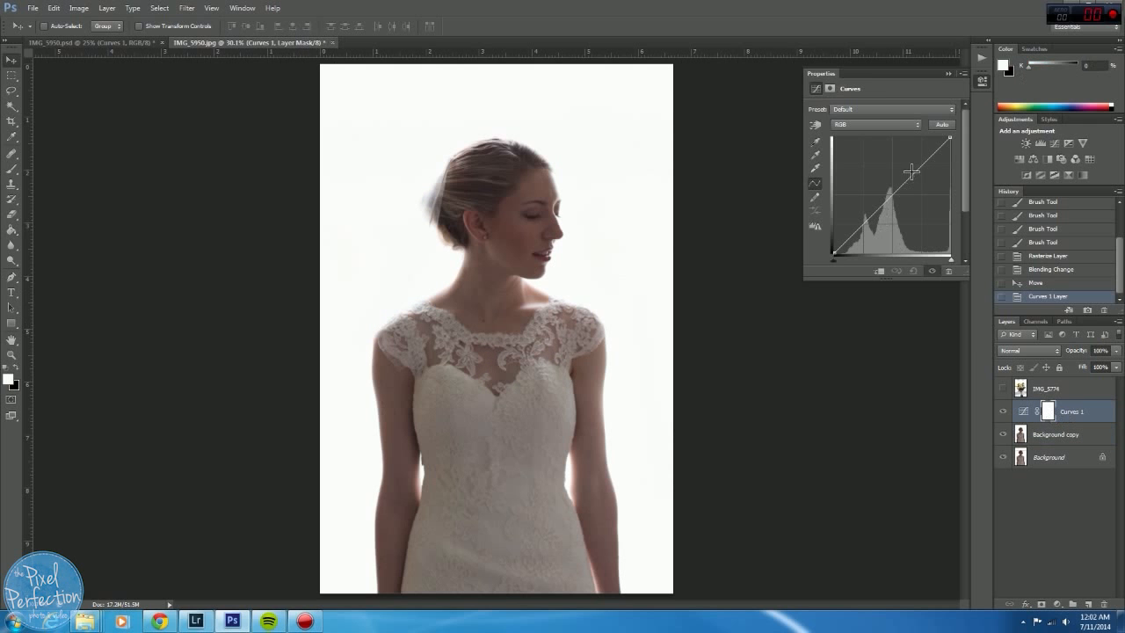
left_click_drag(911, 172, 918, 167)
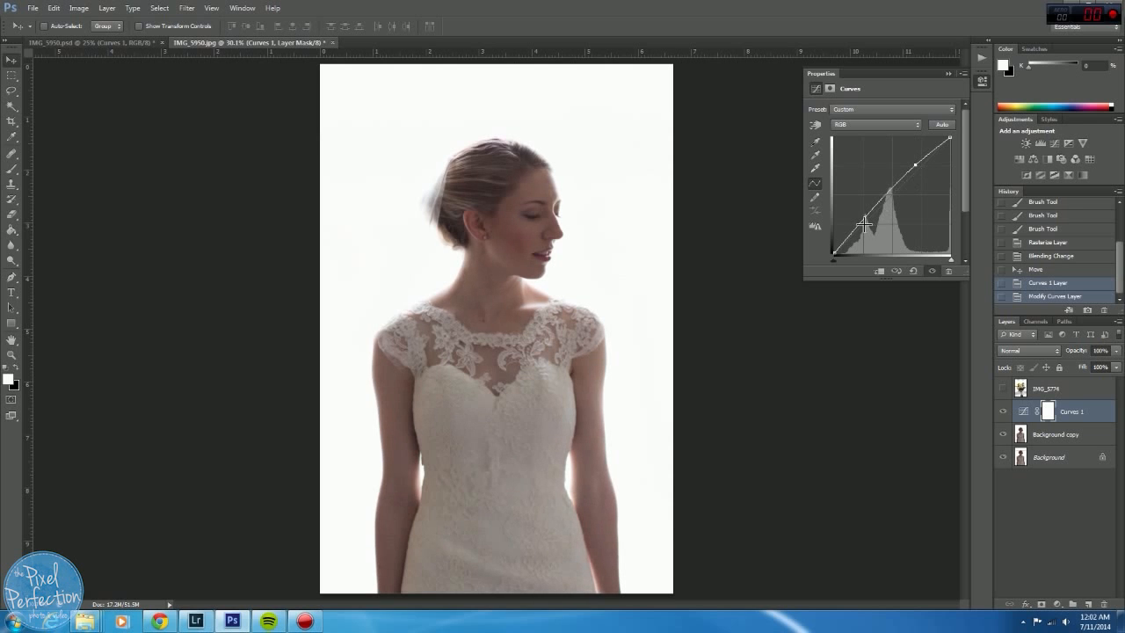
left_click_drag(866, 220, 870, 226)
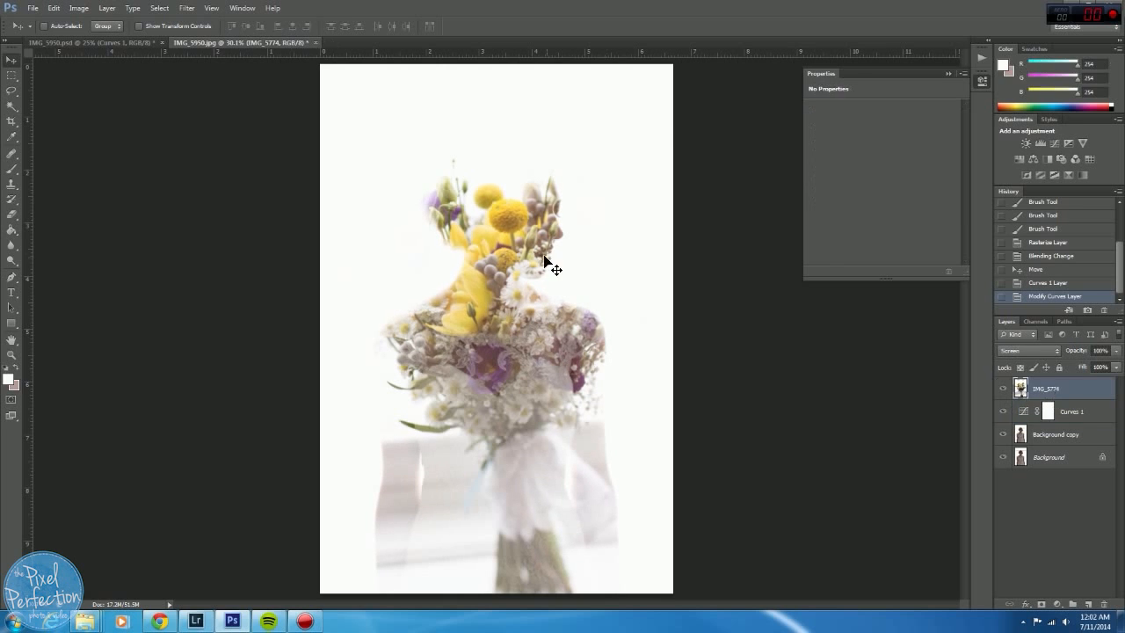
Drag the bouquet up and slightly left over the bride's head and shoulders.
left_click_drag(550, 268, 466, 242)
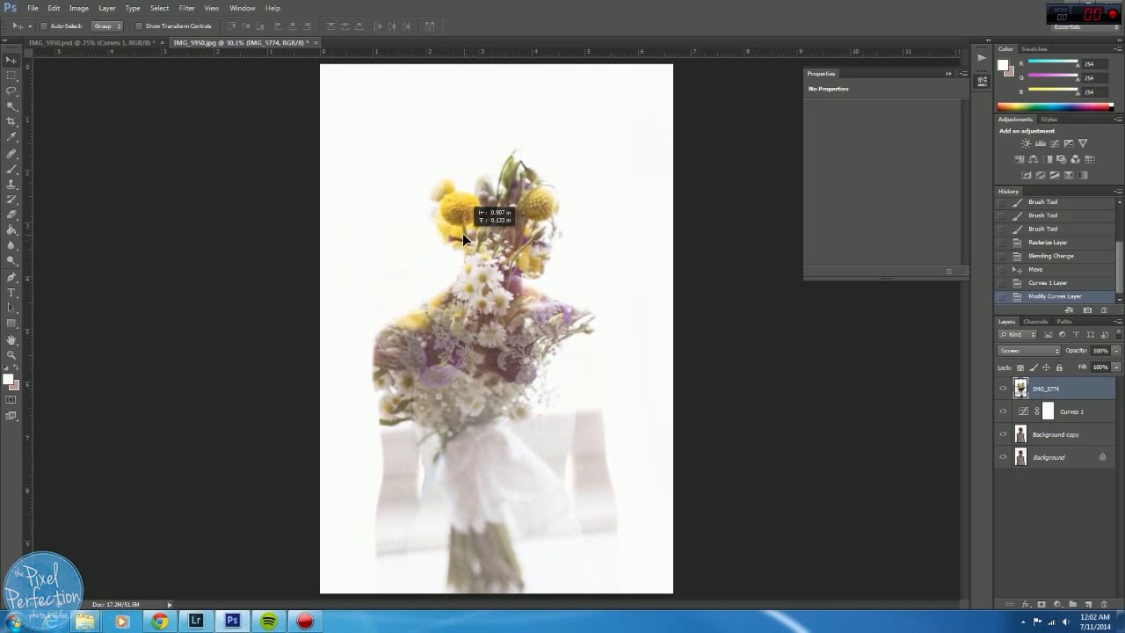
left_click_drag(466, 241, 536, 276)
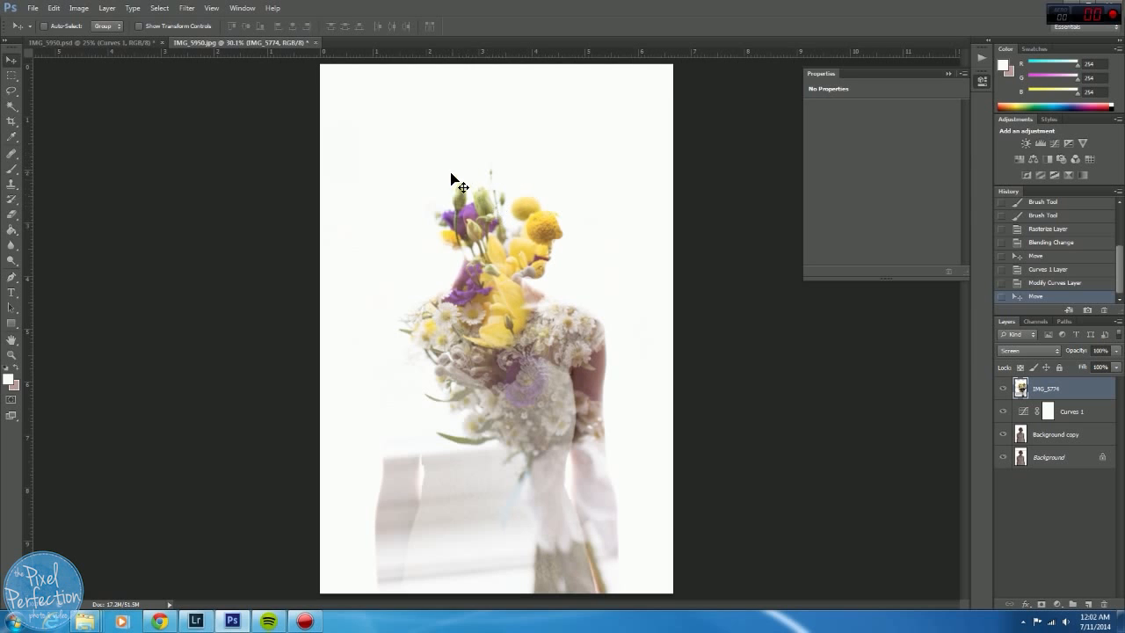
mouse_move(531, 195)
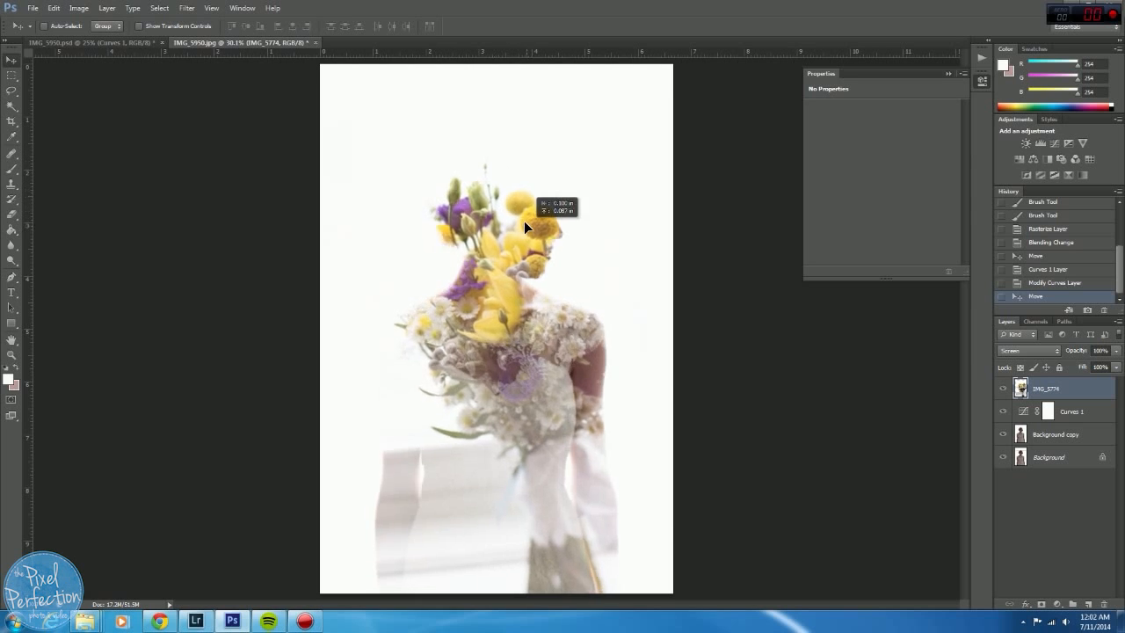
left_click(56, 8)
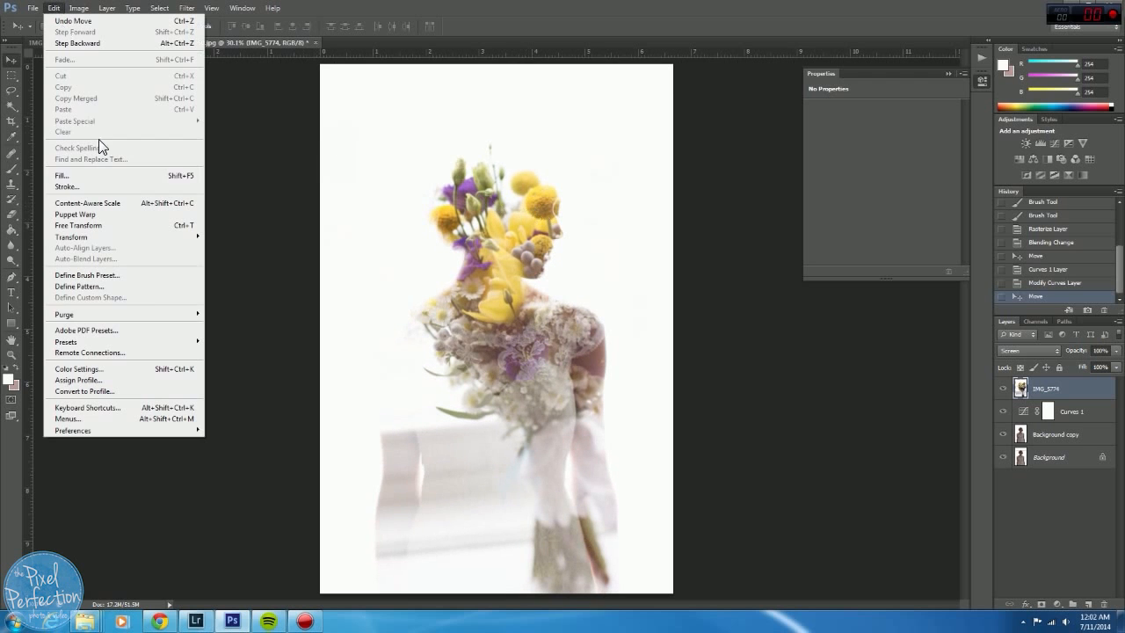
mouse_move(71, 236)
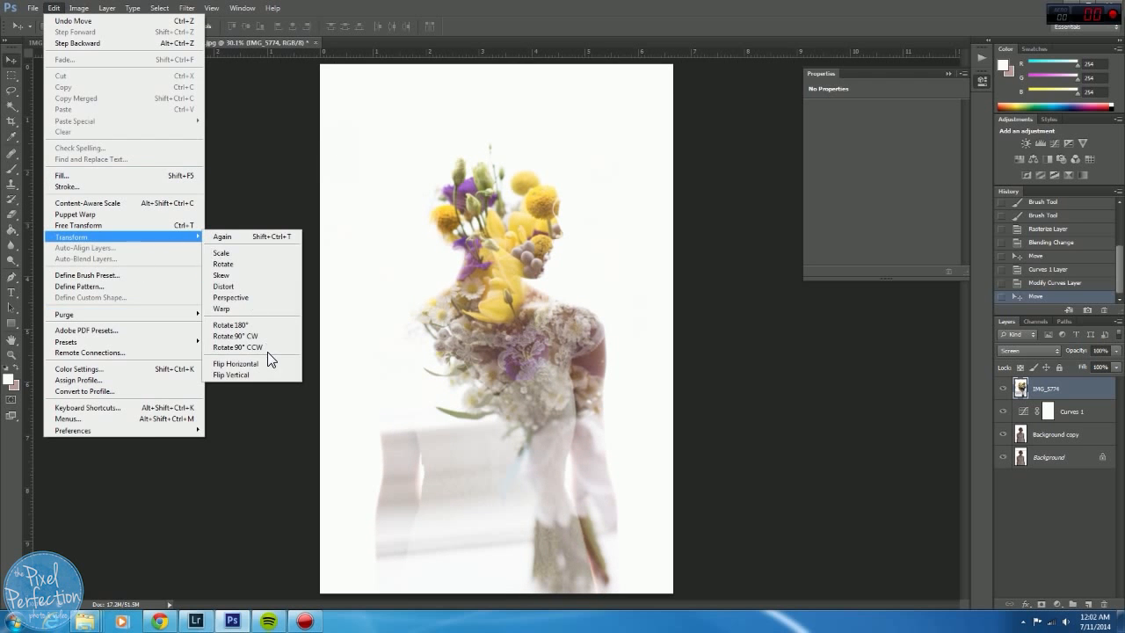
Flip the flower layer horizontally and rotate it so blossoms fill the head.
left_click(233, 363)
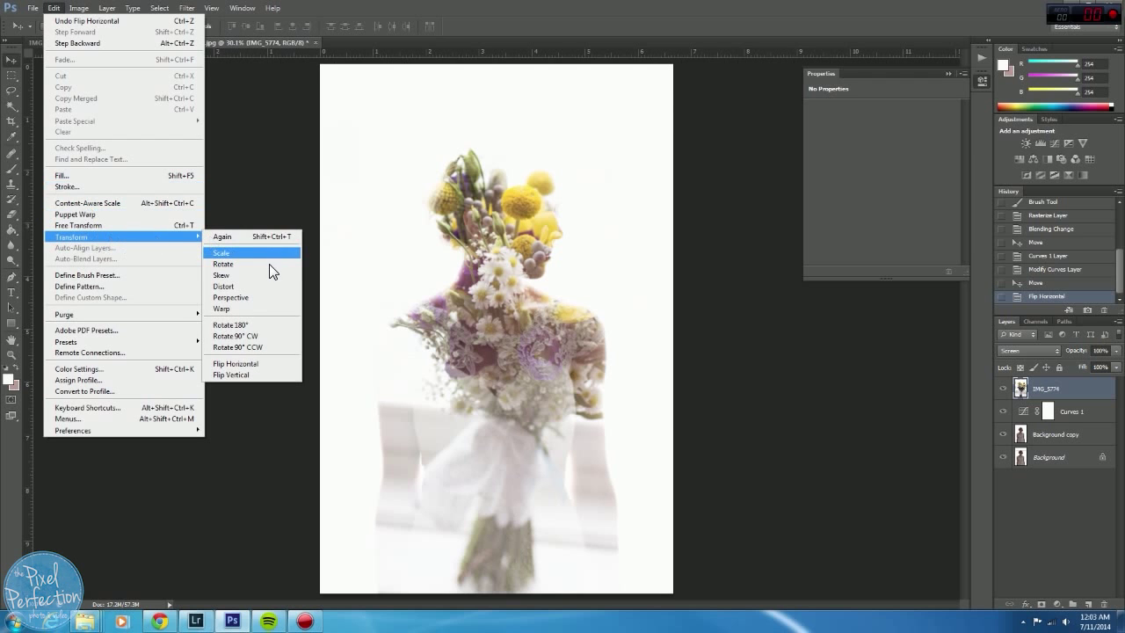
left_click(222, 264)
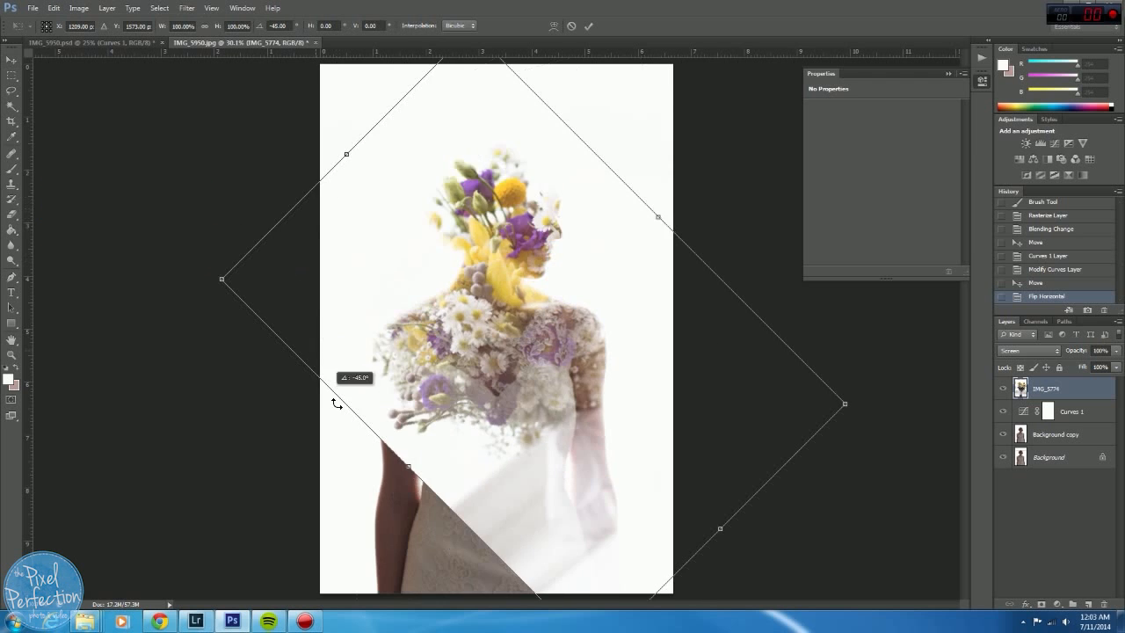
left_click_drag(337, 403, 457, 302)
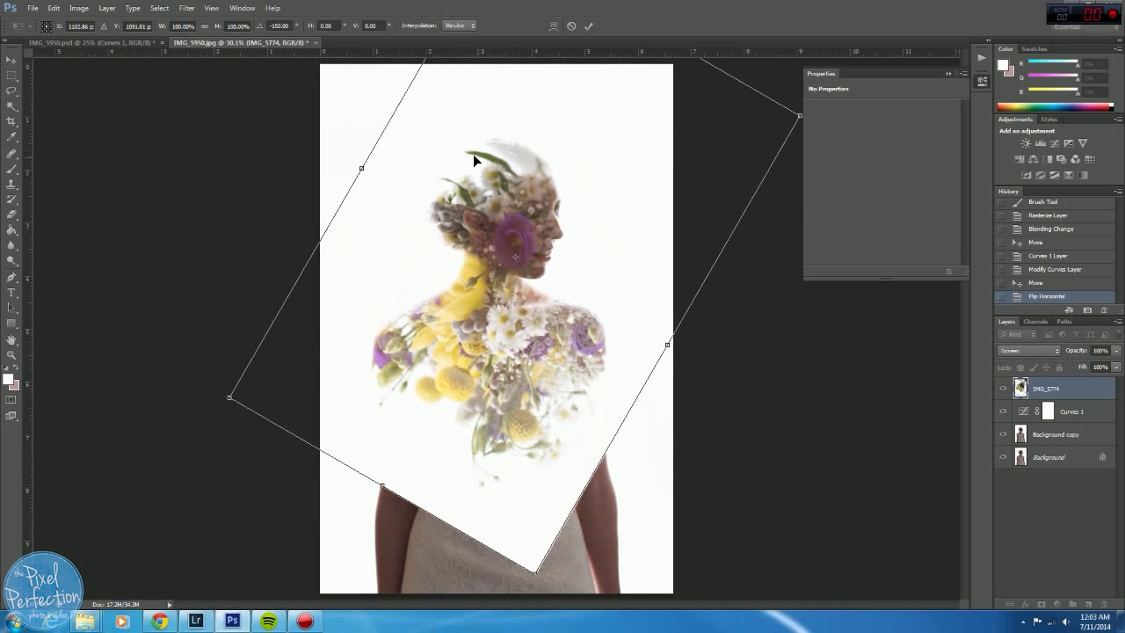
mouse_move(705, 310)
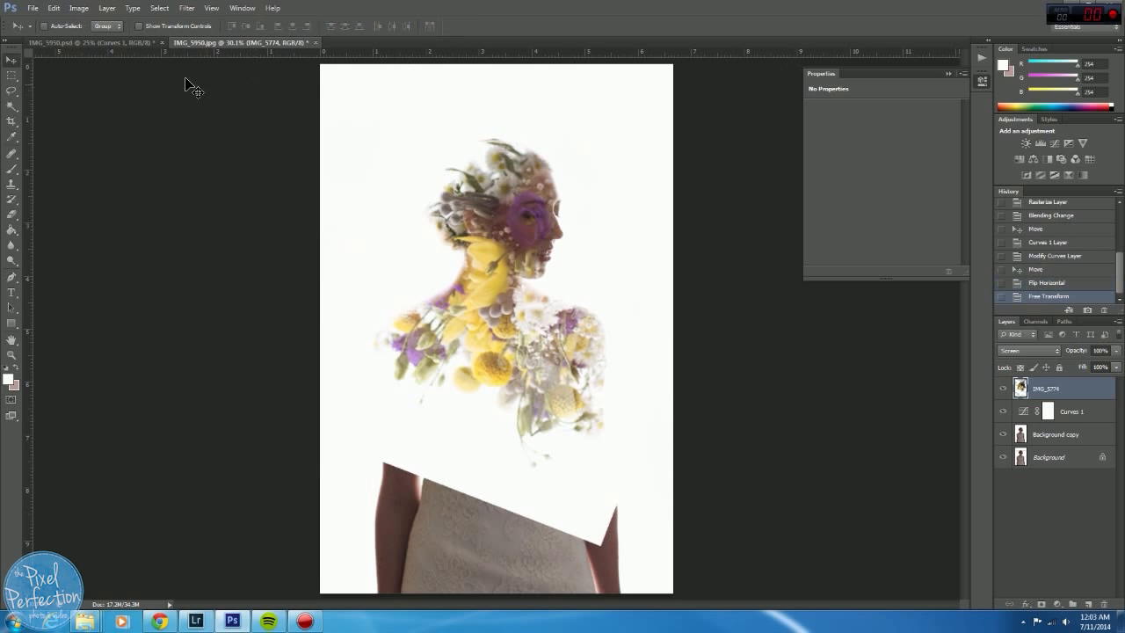
Free-transform the flower layer down to about 84% and commit.
left_click(57, 8)
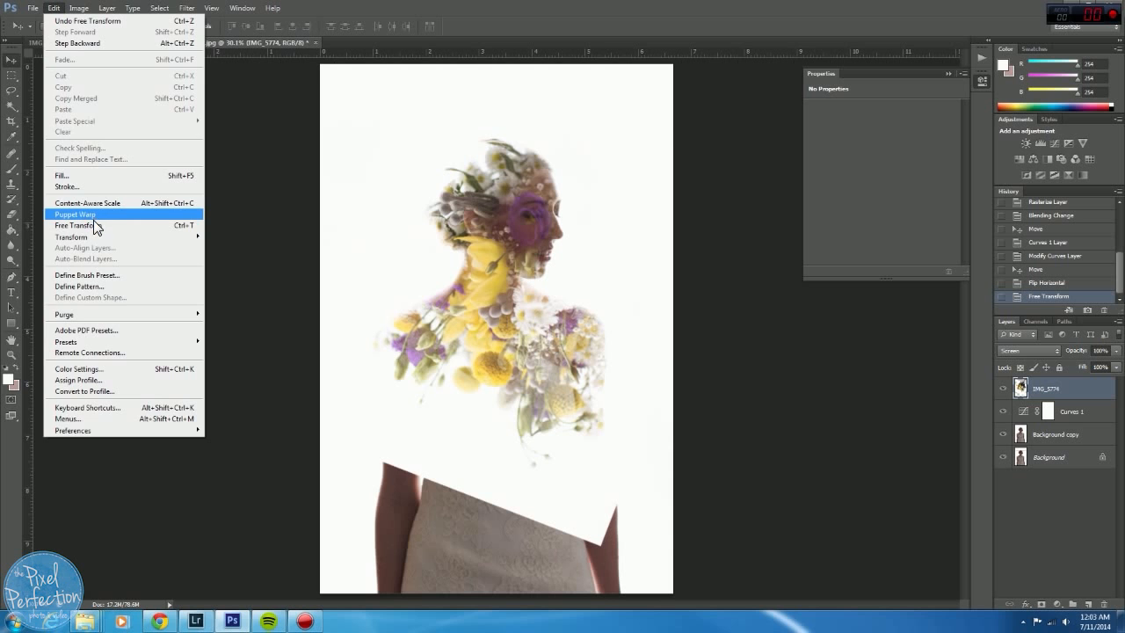
left_click(74, 225)
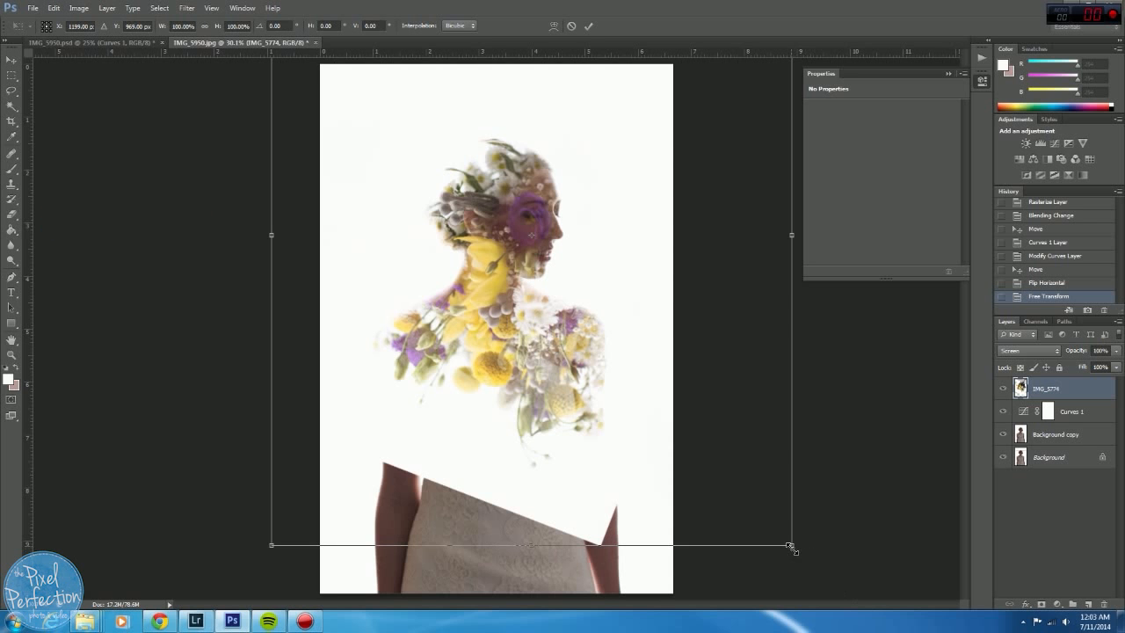
left_click_drag(793, 547, 729, 471)
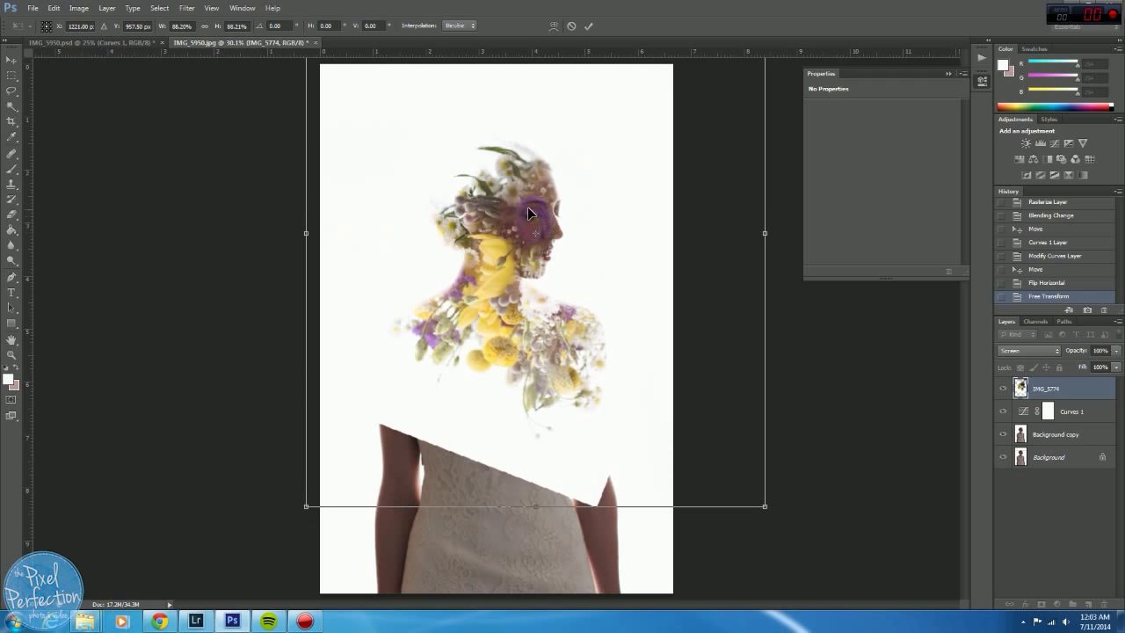
mouse_move(763, 508)
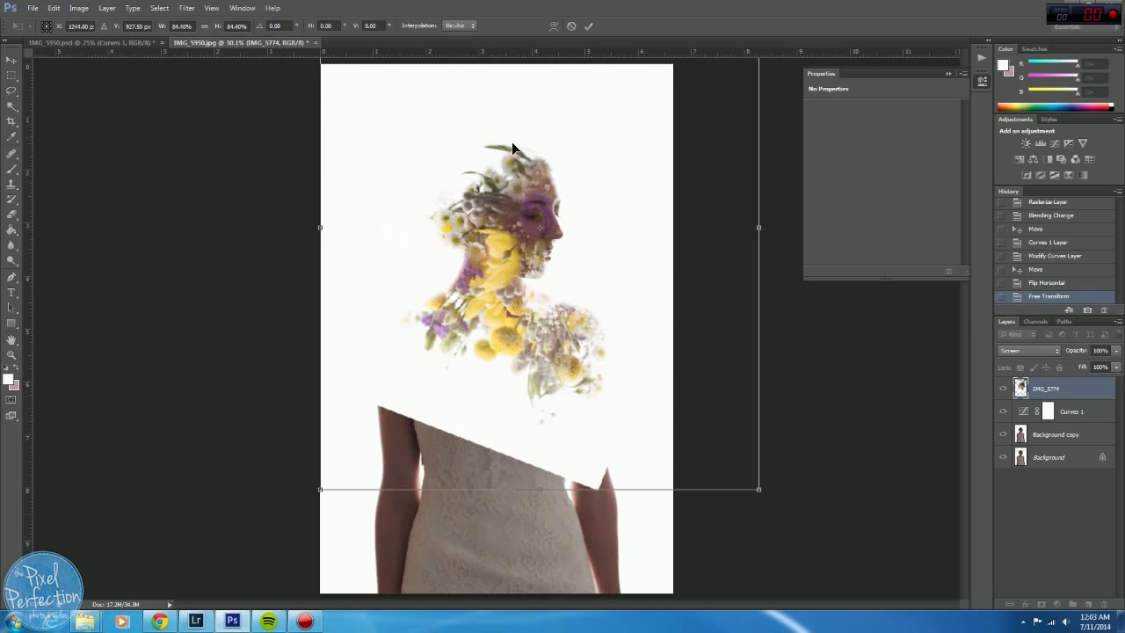
mouse_move(492, 205)
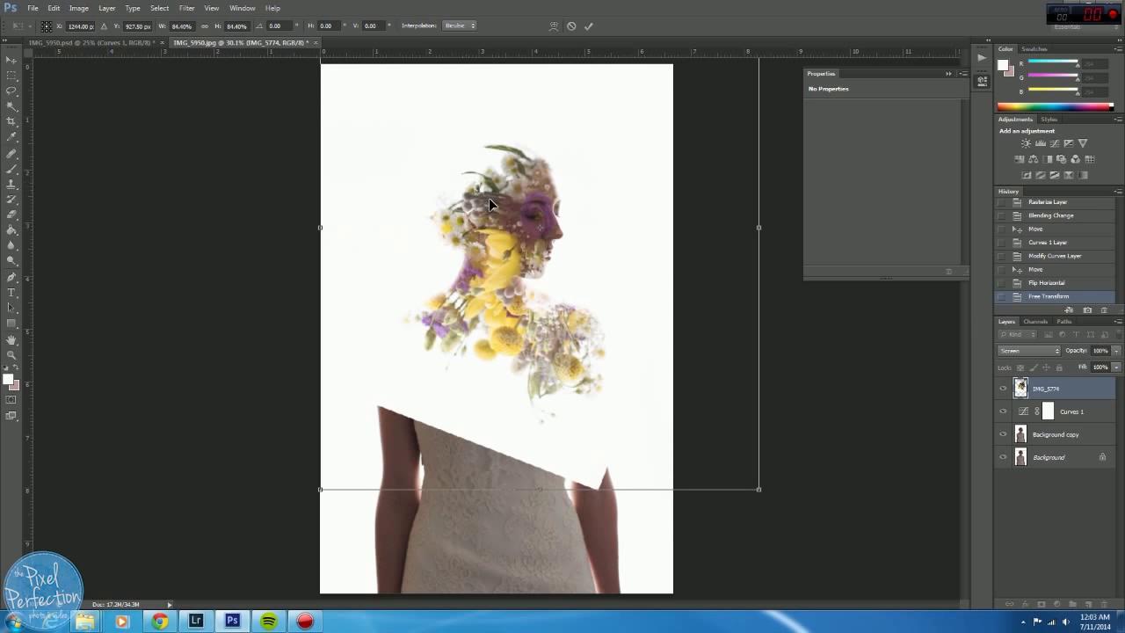
mouse_move(613, 270)
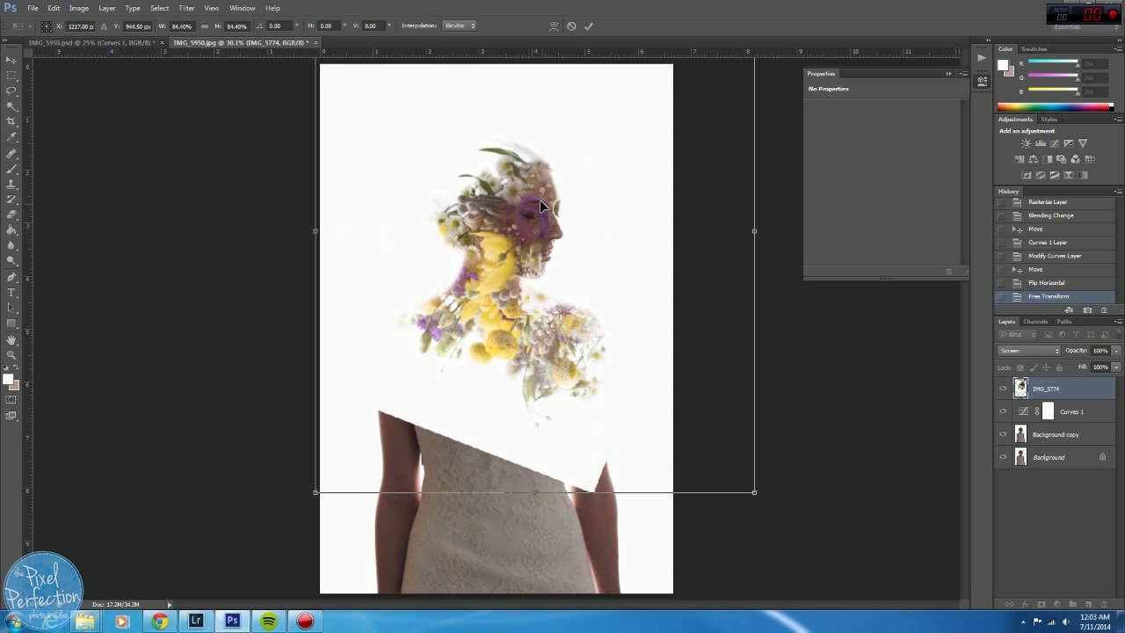
left_click(589, 25)
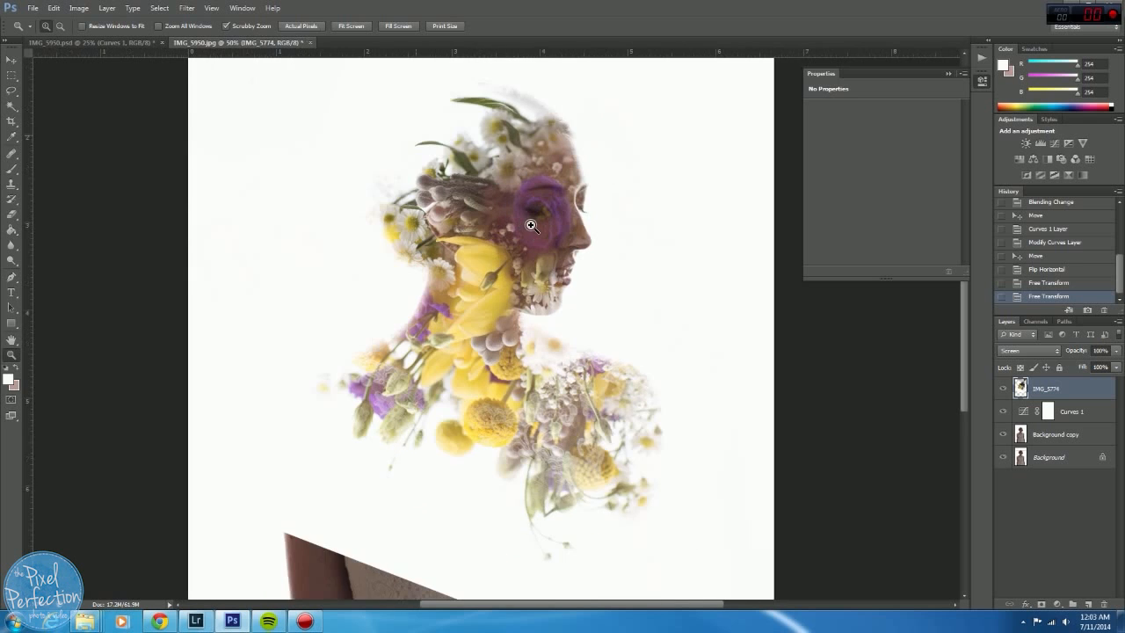
Zoom into the face and erase flowers over the bride's eye, cheek and lips.
left_click(531, 227)
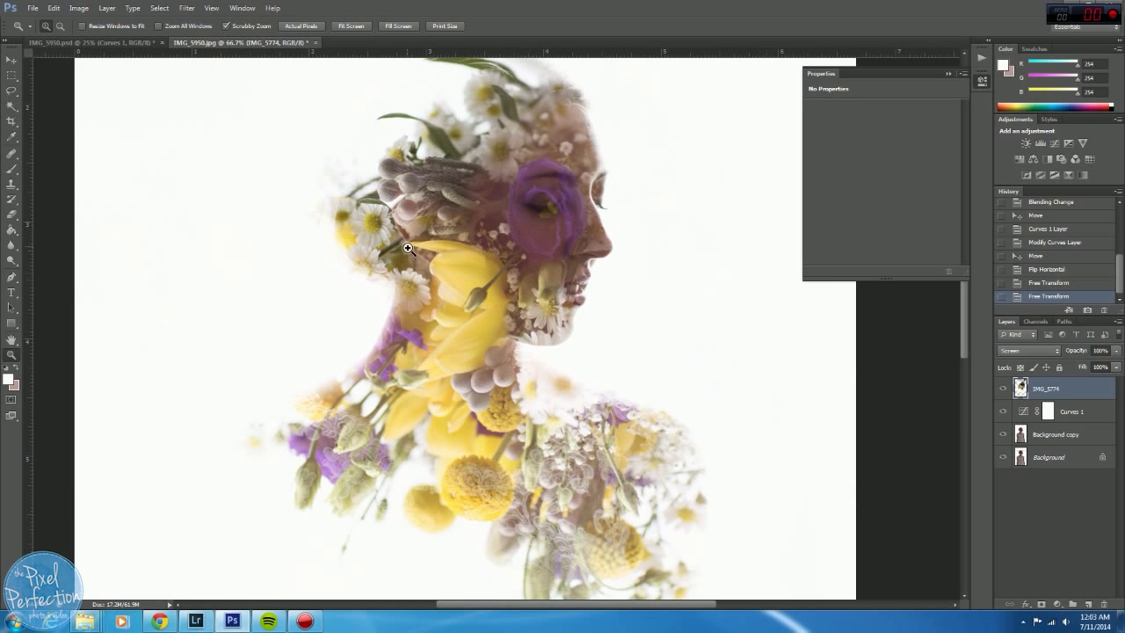
mouse_move(543, 193)
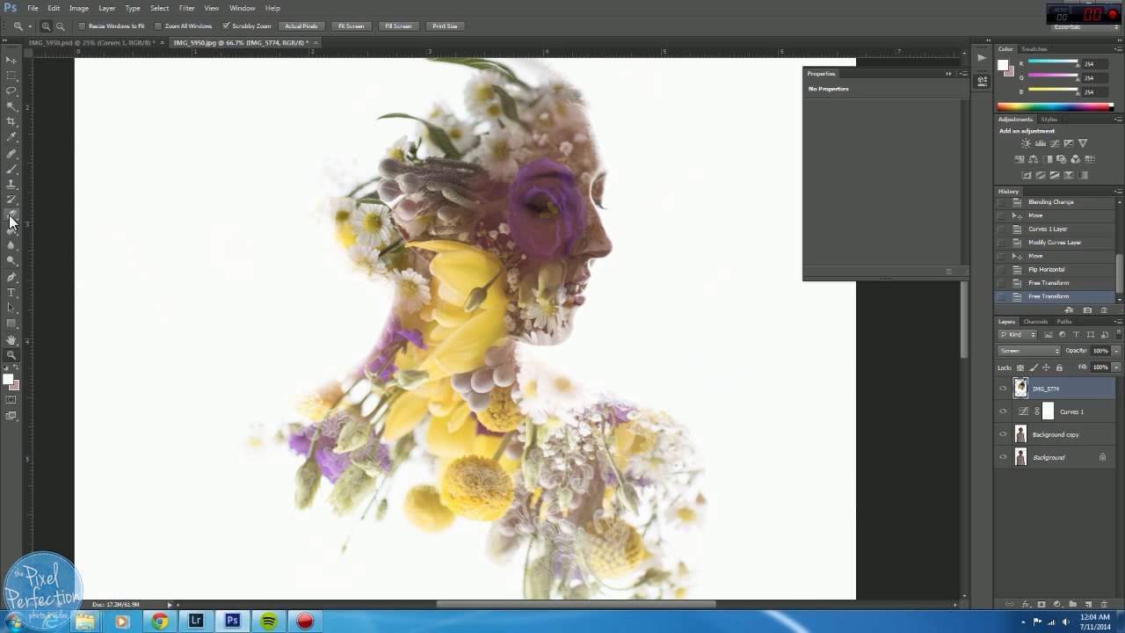
left_click(12, 216)
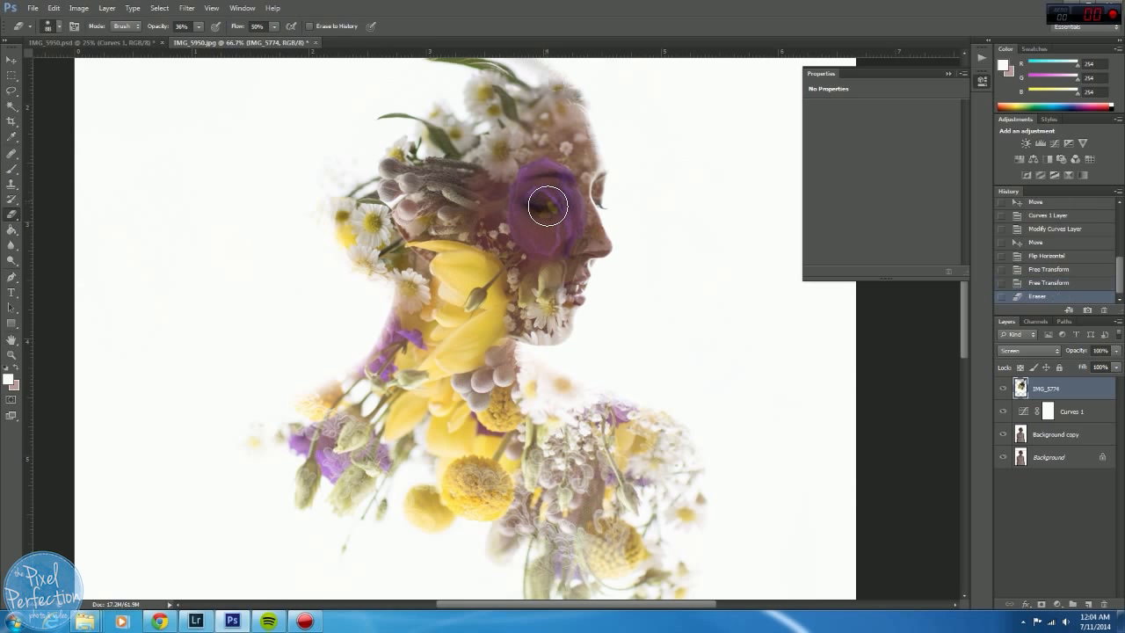
left_click_drag(544, 207, 560, 224)
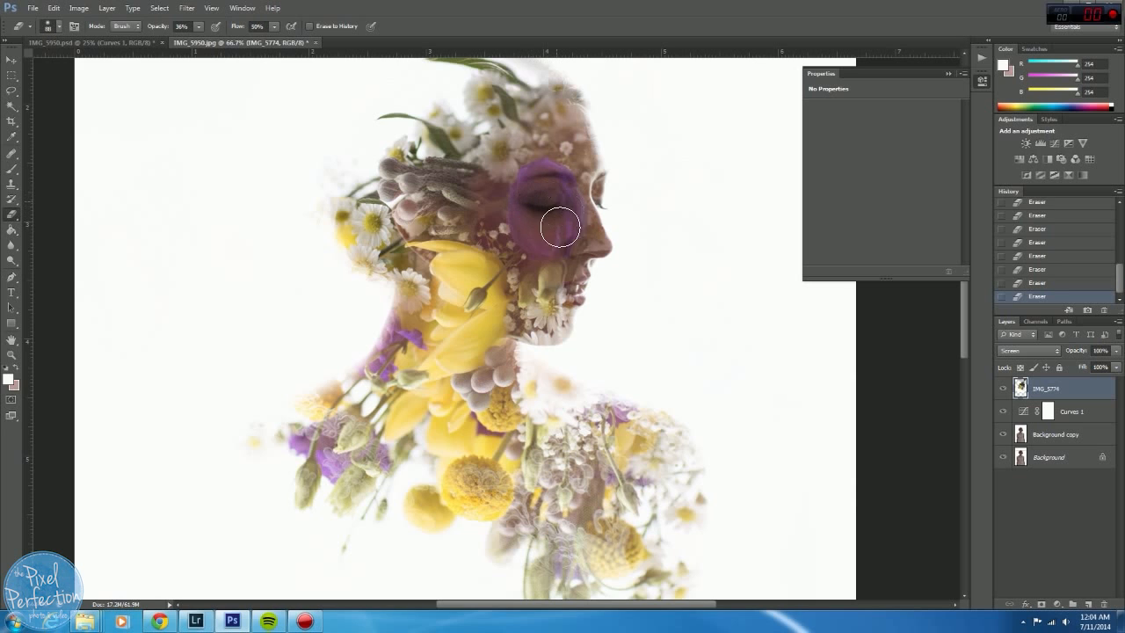
left_click_drag(561, 226, 580, 297)
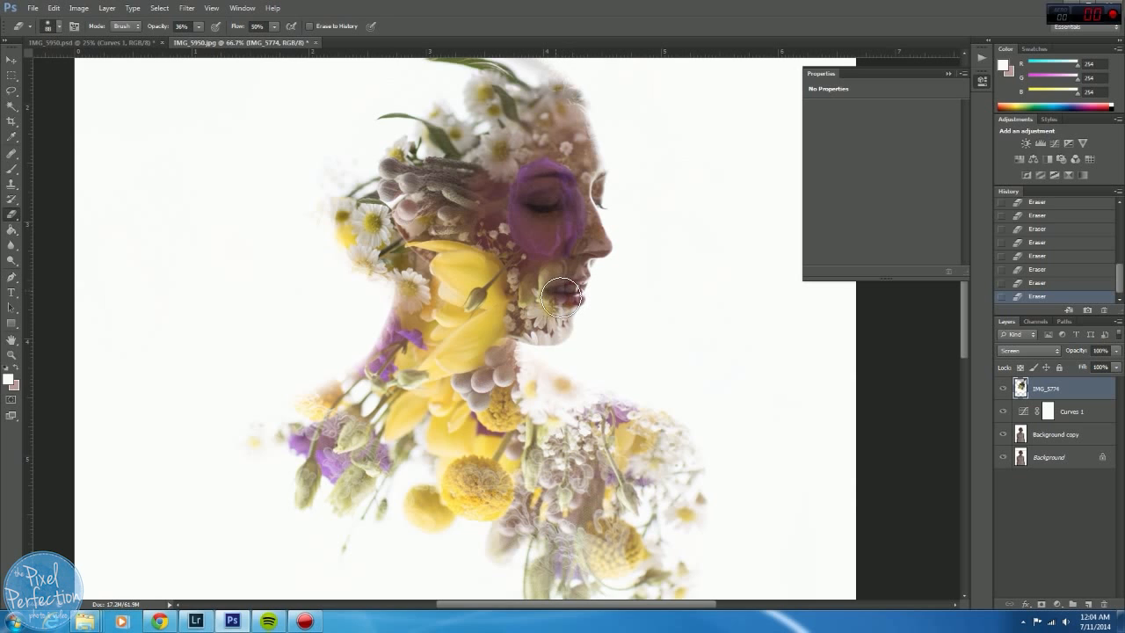
left_click_drag(561, 297, 540, 291)
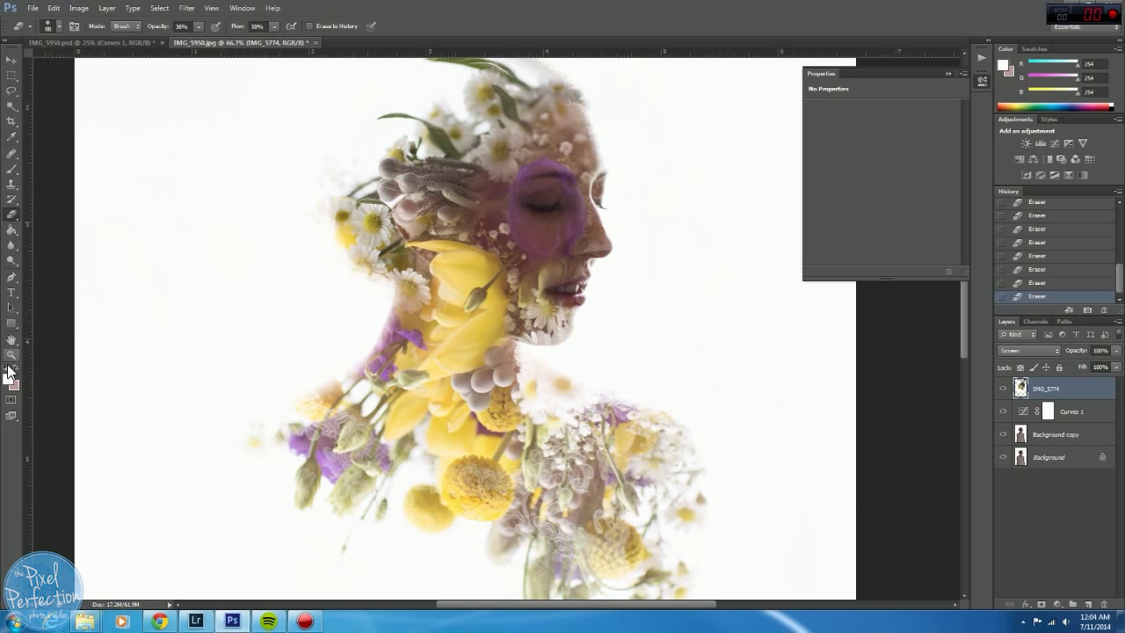
left_click(351, 25)
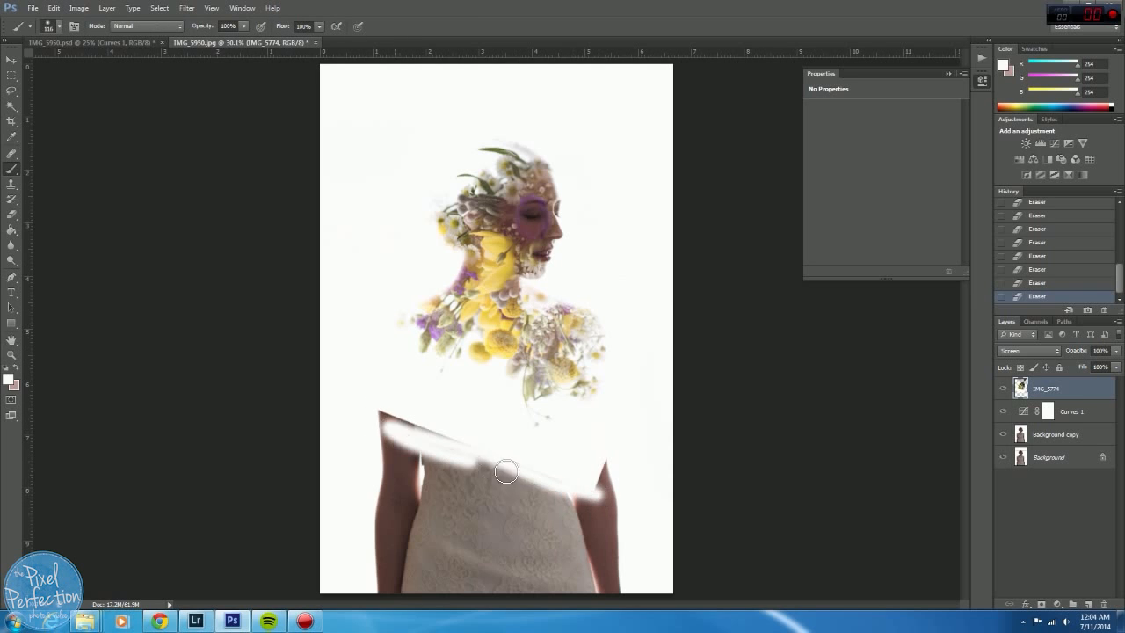
Erase the hard dress edge and streaks above the dress to clean white.
left_click_drag(507, 471, 402, 448)
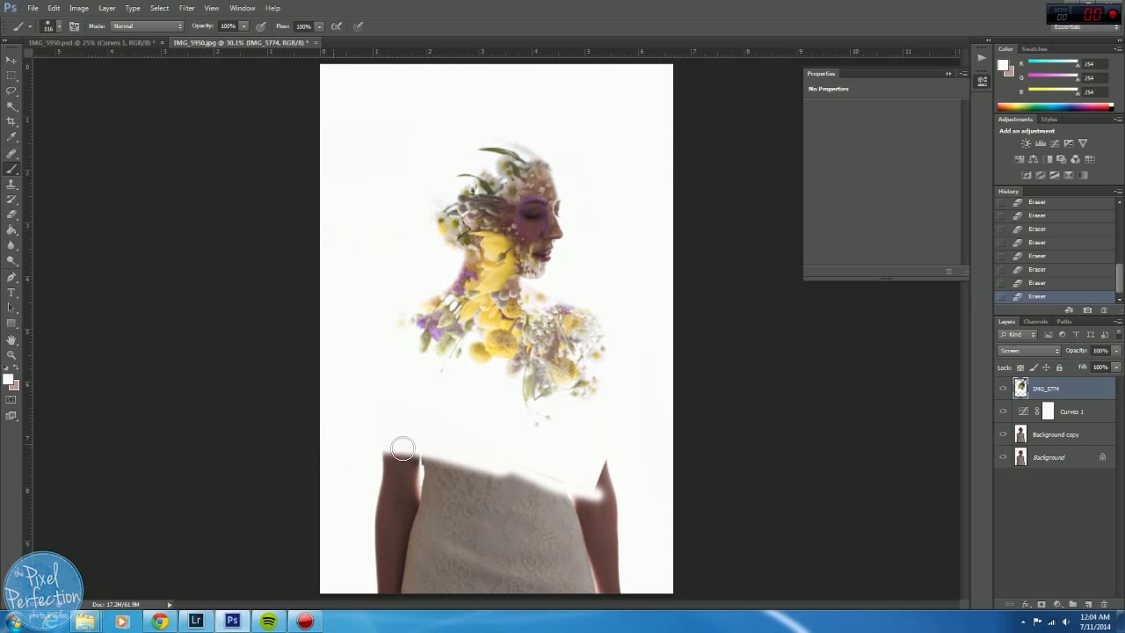
left_click_drag(403, 448, 548, 471)
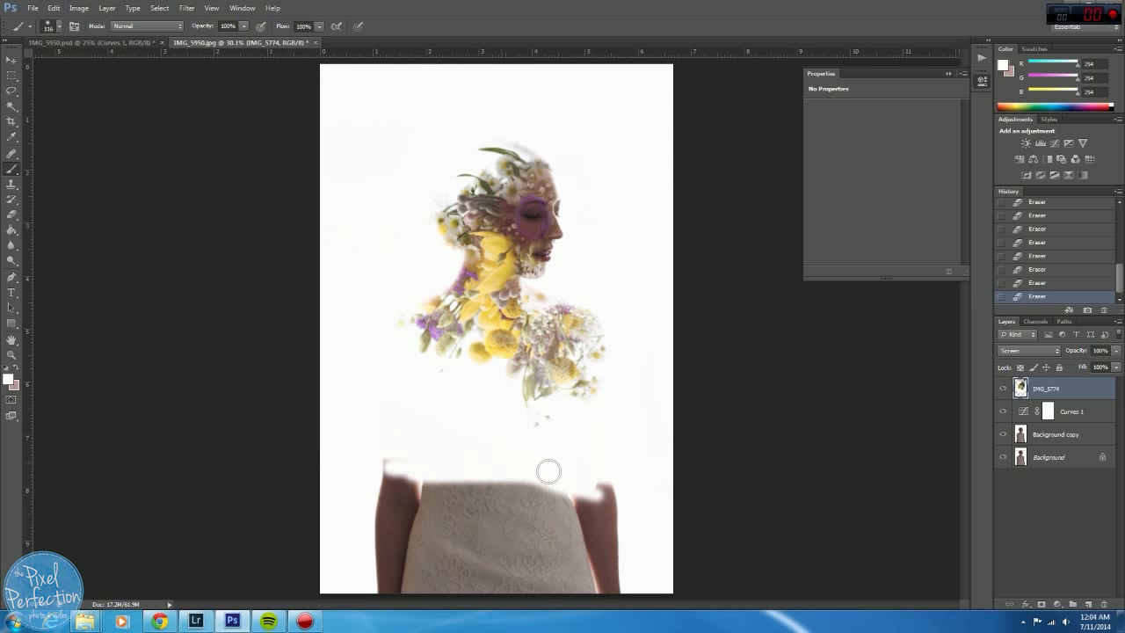
left_click_drag(548, 471, 480, 487)
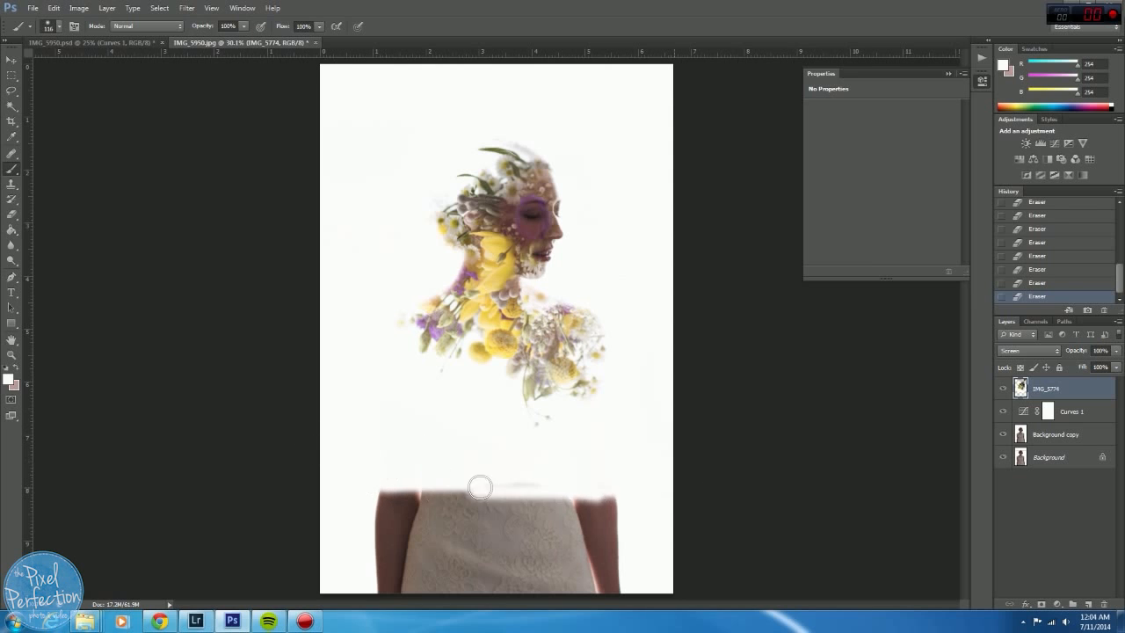
left_click_drag(479, 487, 424, 503)
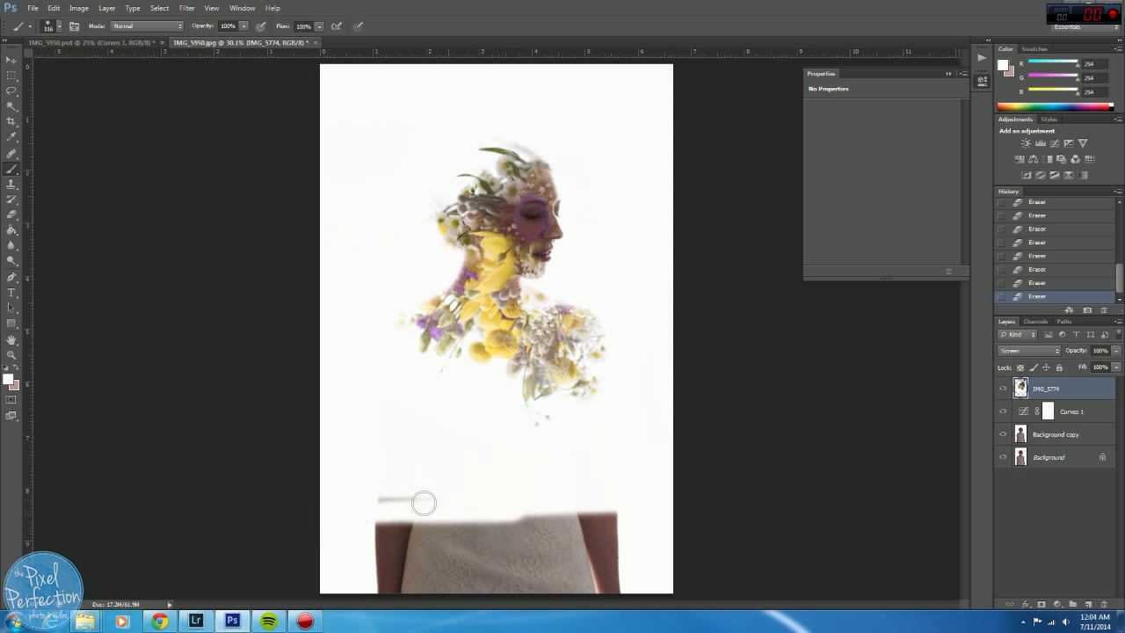
left_click_drag(423, 503, 313, 507)
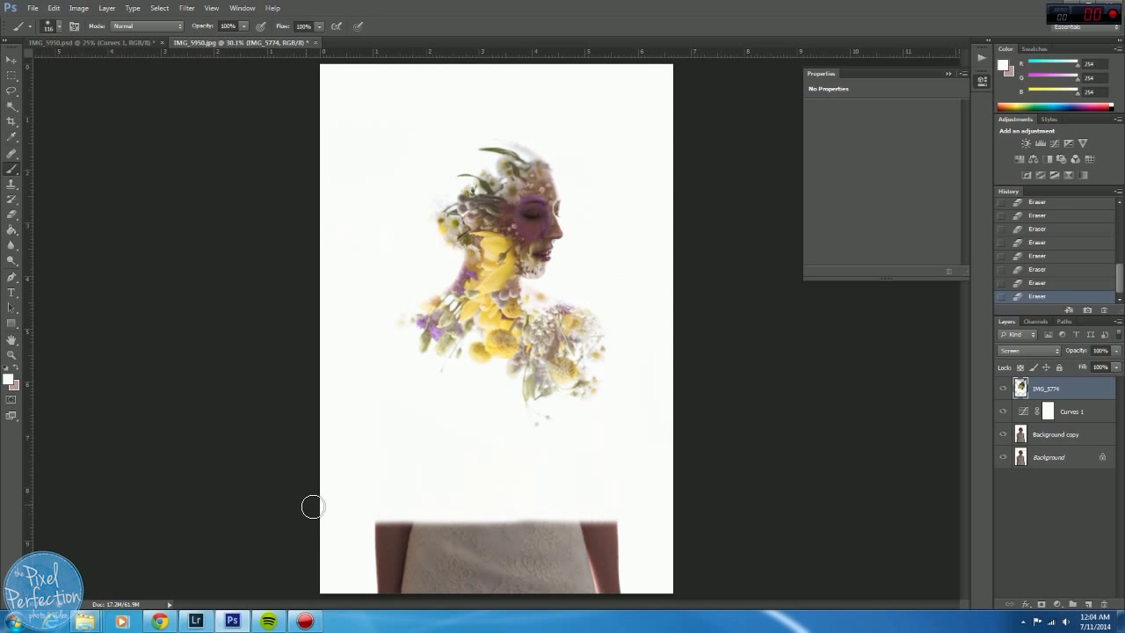
left_click(459, 212)
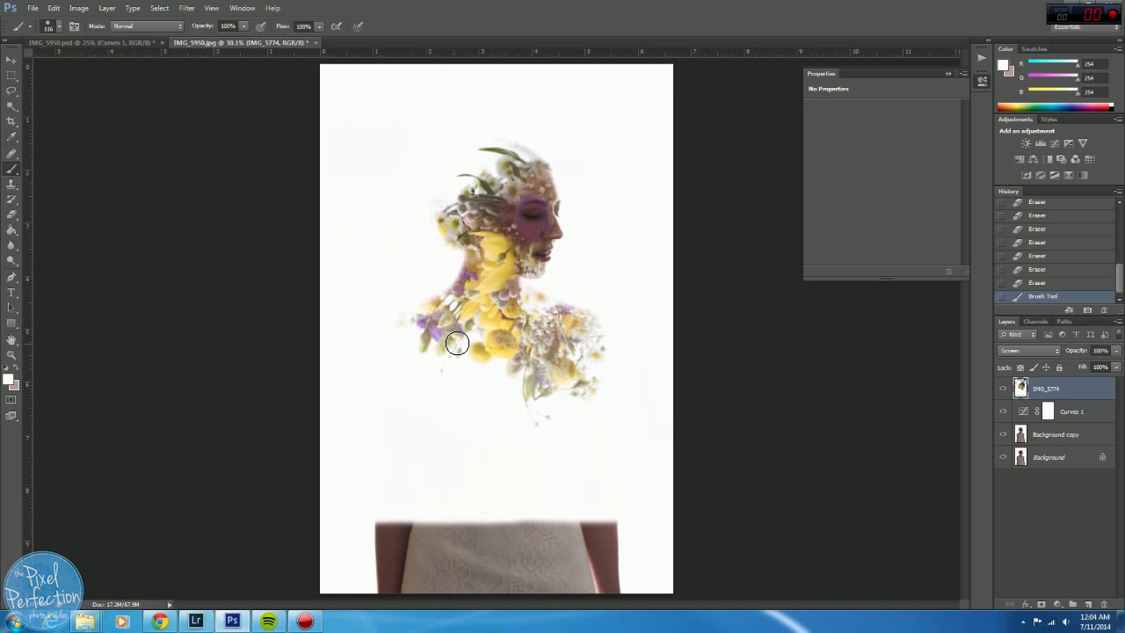
mouse_move(455, 351)
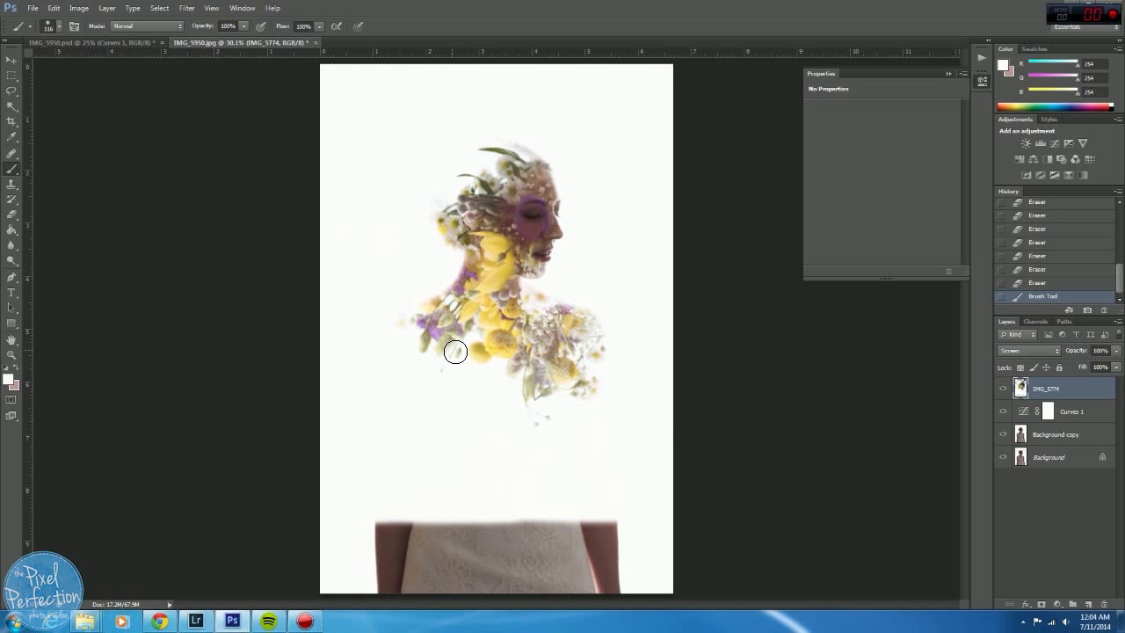
mouse_move(196, 620)
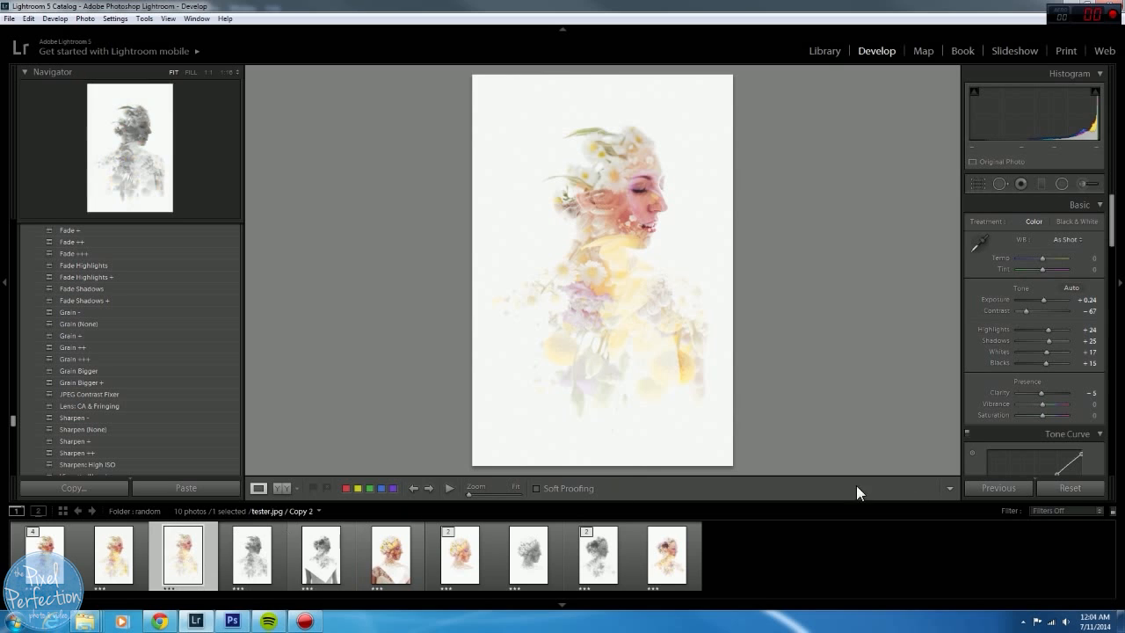
Load the edited double exposure in Develop, reset its settings, and browse down the Presets panel.
left_click(1071, 487)
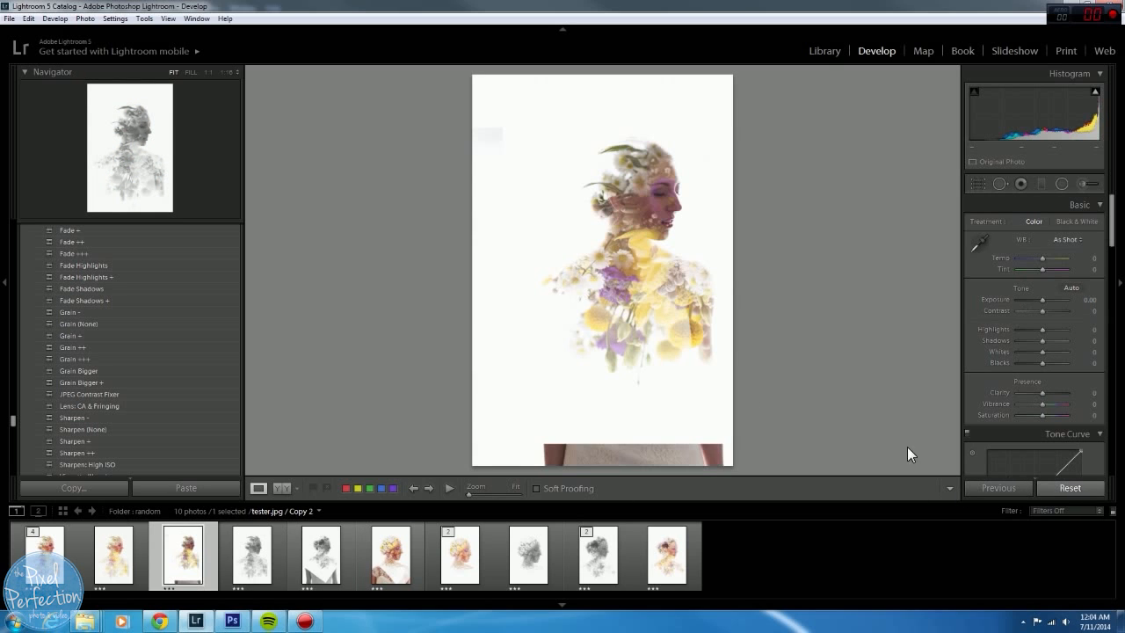
mouse_move(643, 239)
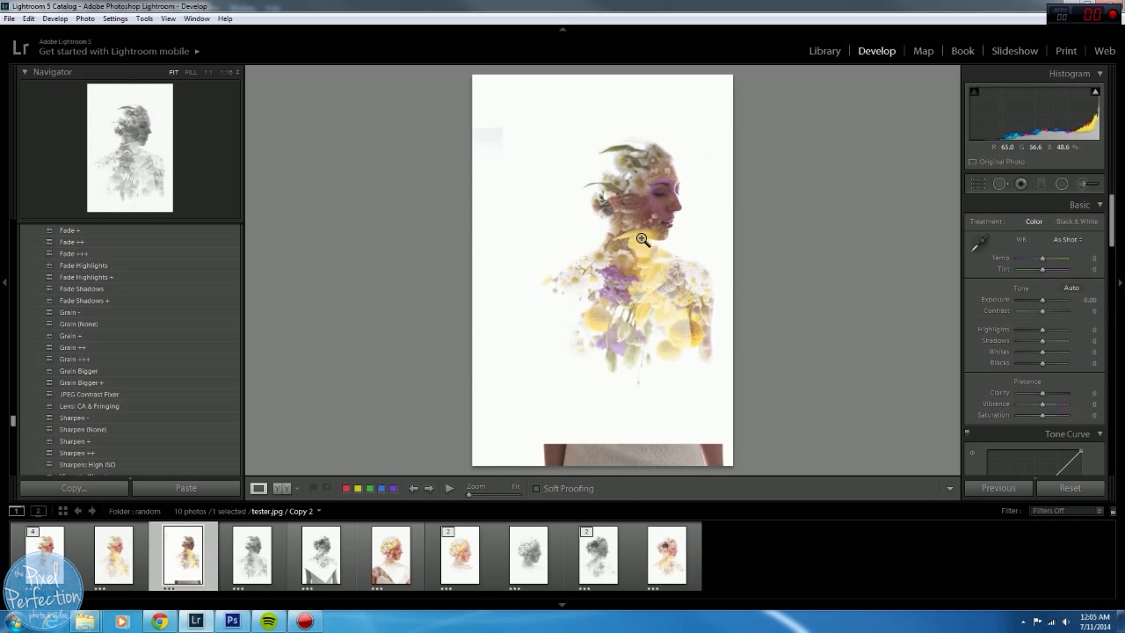
left_click(998, 184)
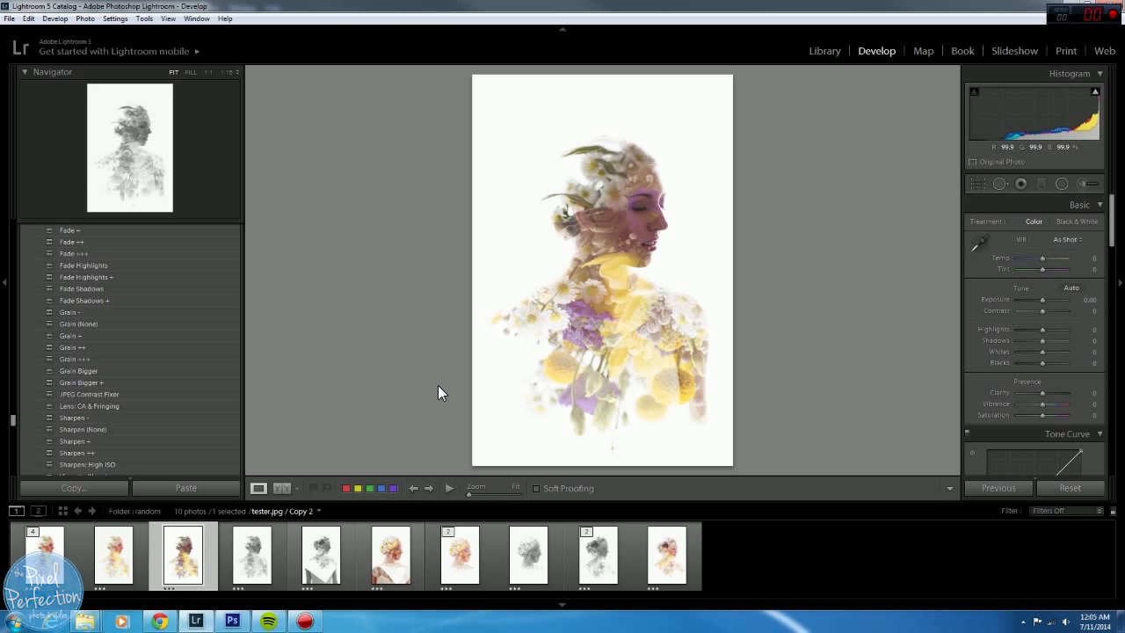
mouse_move(13, 422)
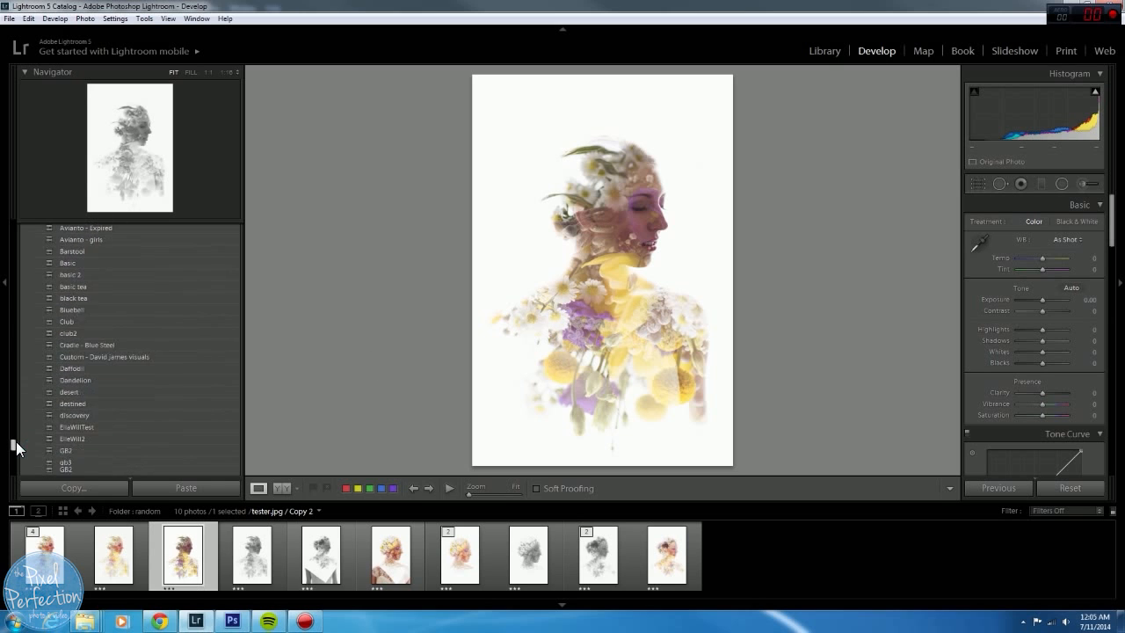
scroll("down", 3)
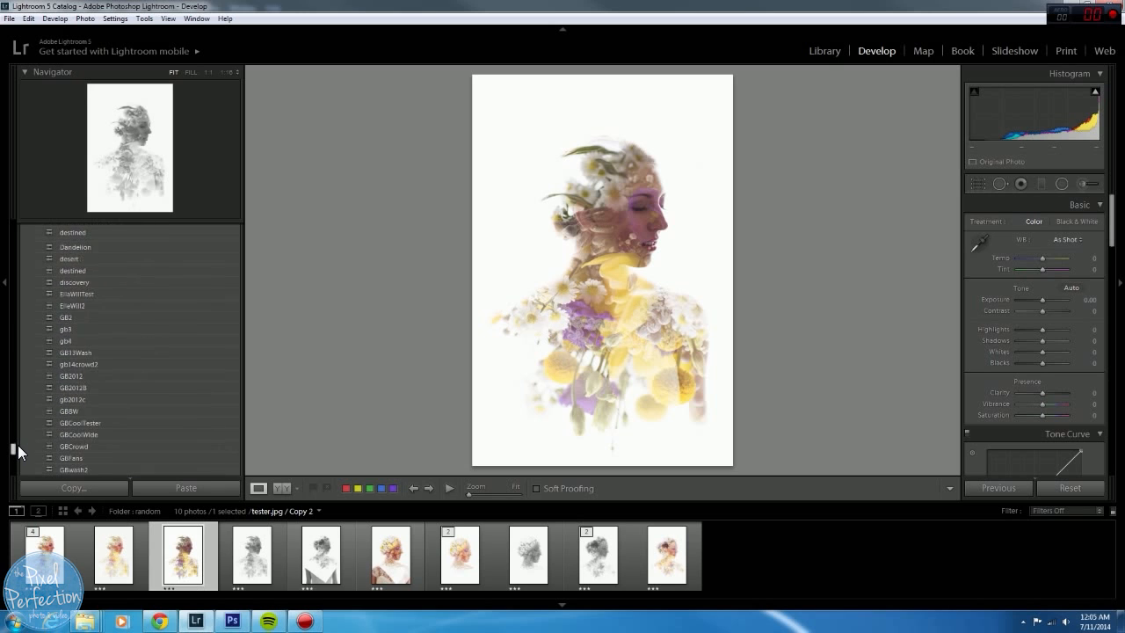
scroll("down", 3)
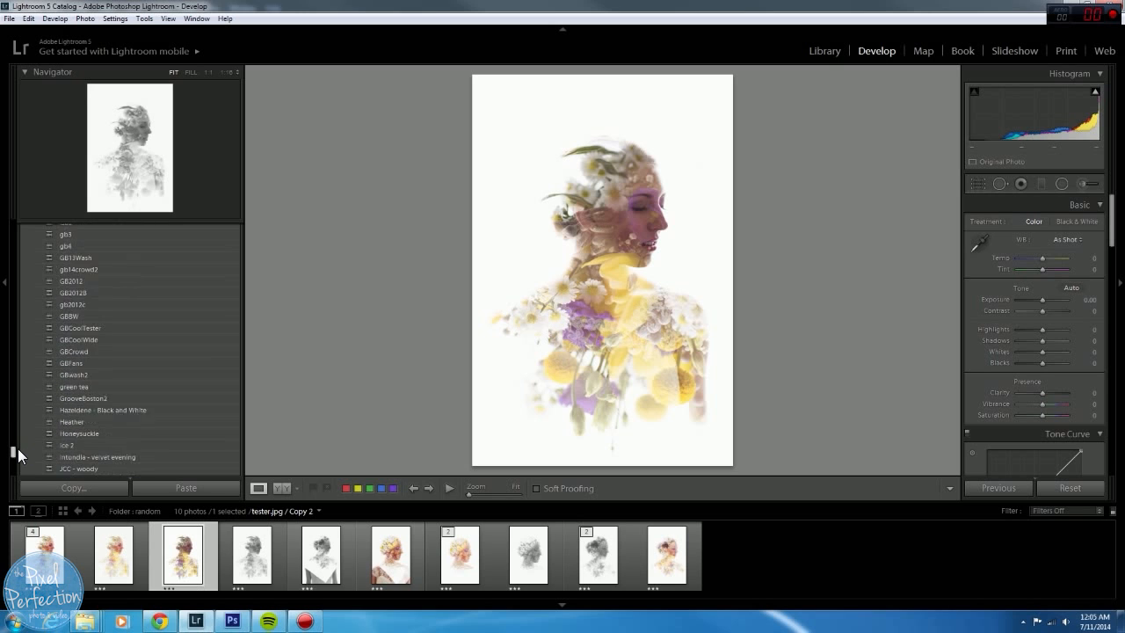
scroll("down", 3)
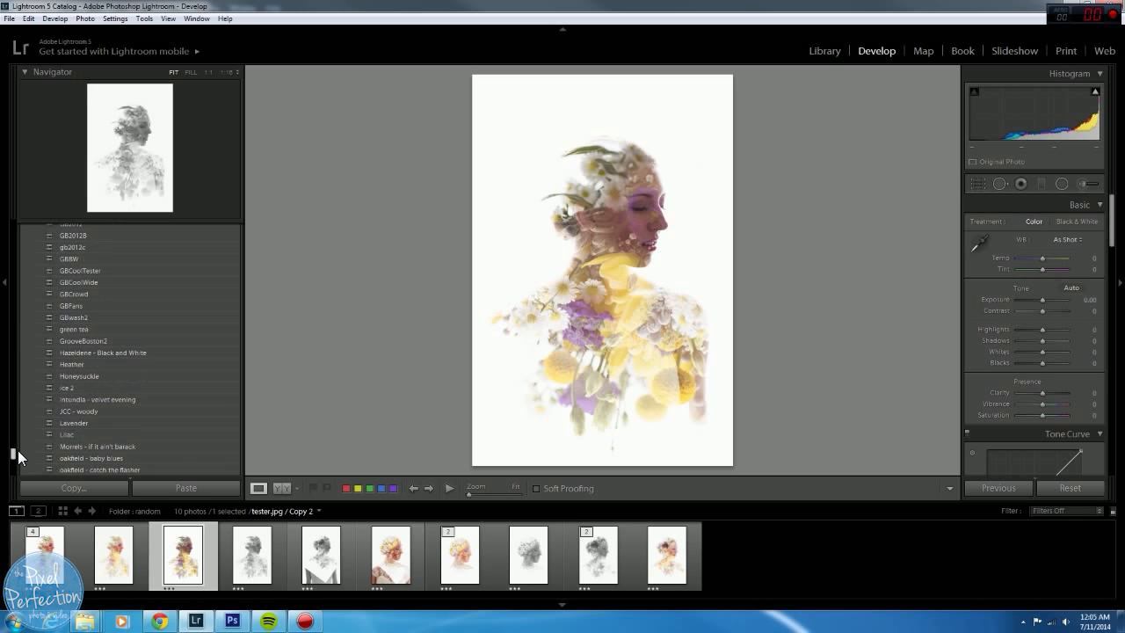
scroll("down", 3)
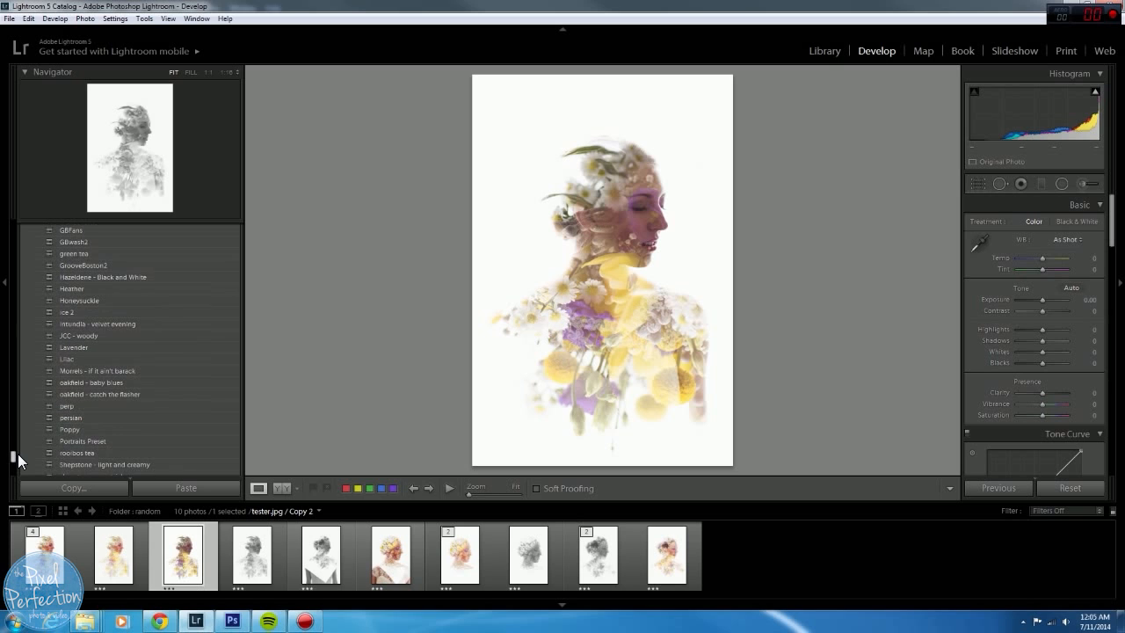
scroll("down", 3)
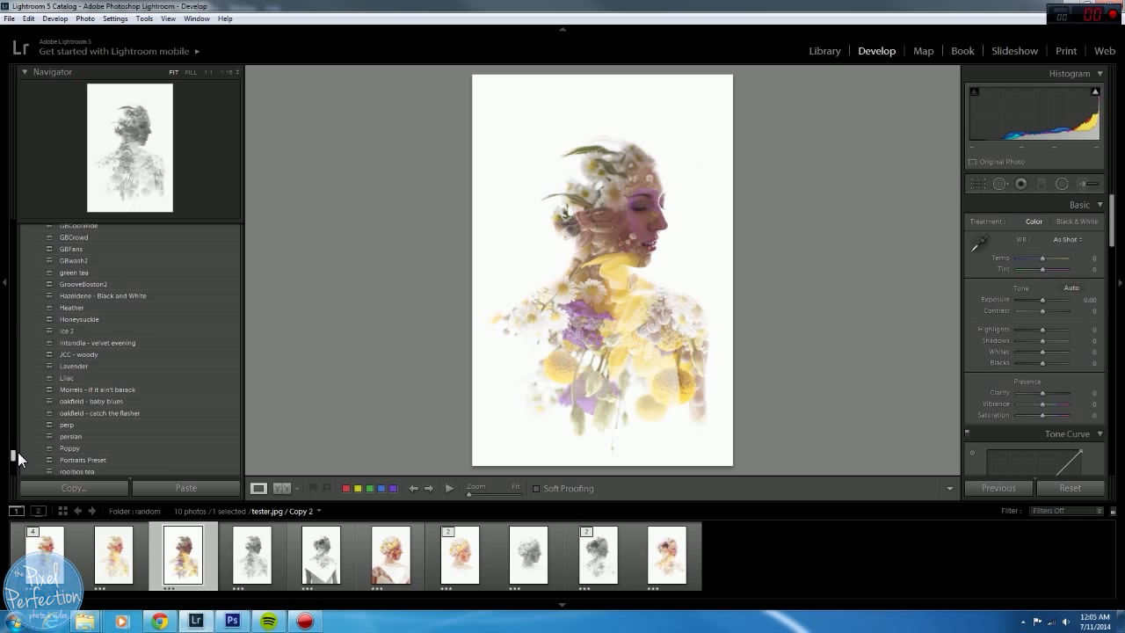
scroll("down", 3)
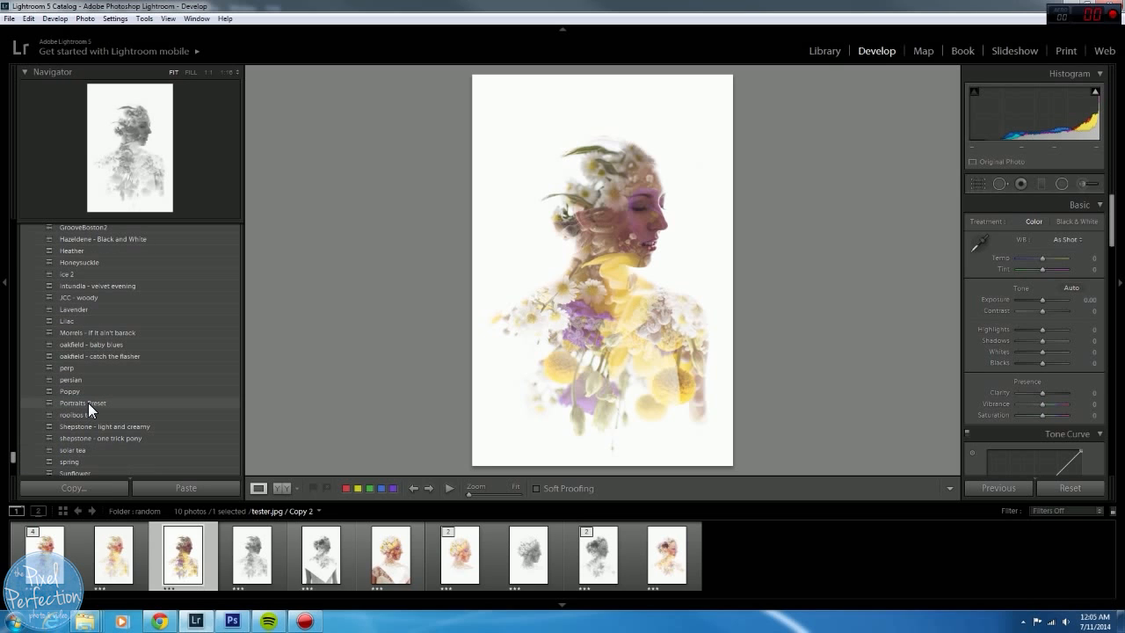
Apply the Portraits preset from the Presets panel to soften and fade the double exposure.
left_click(82, 403)
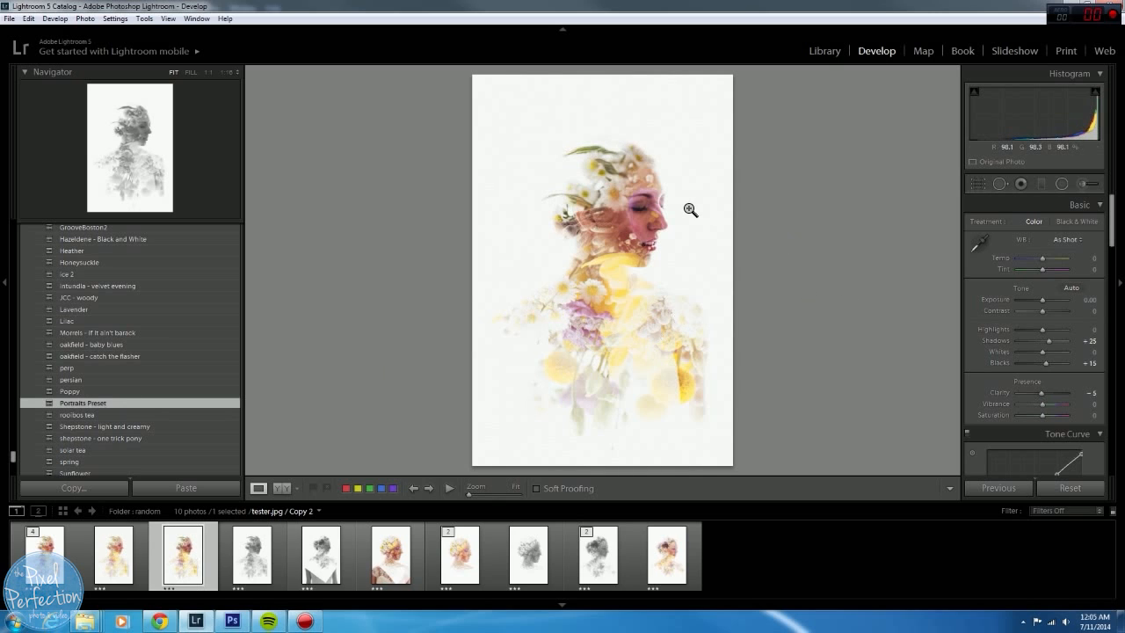
mouse_move(403, 283)
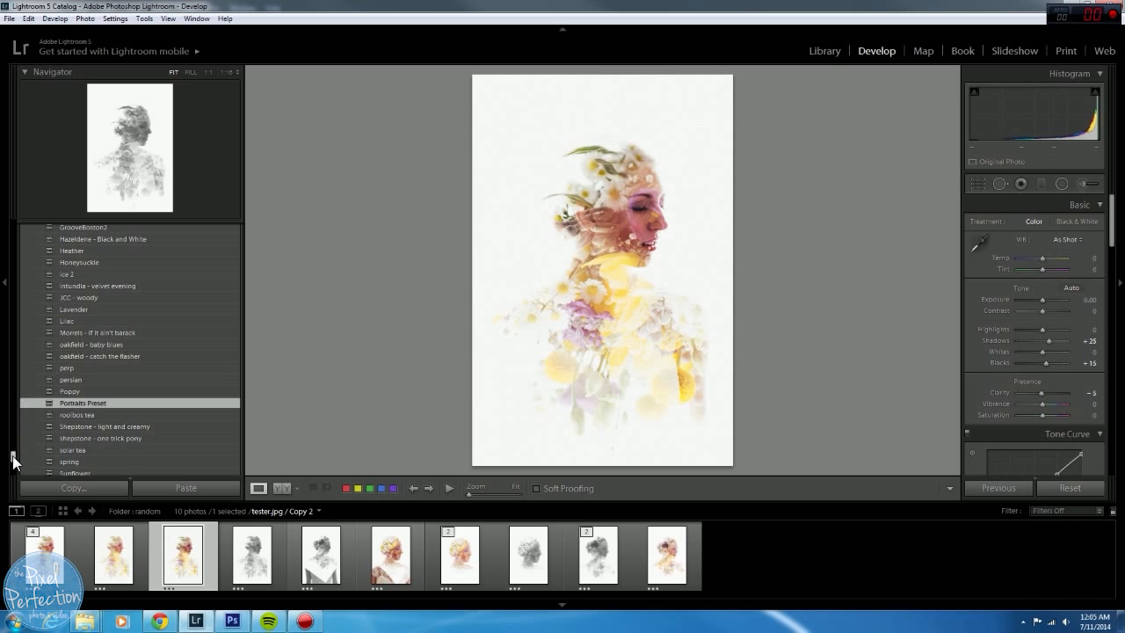
mouse_move(47, 402)
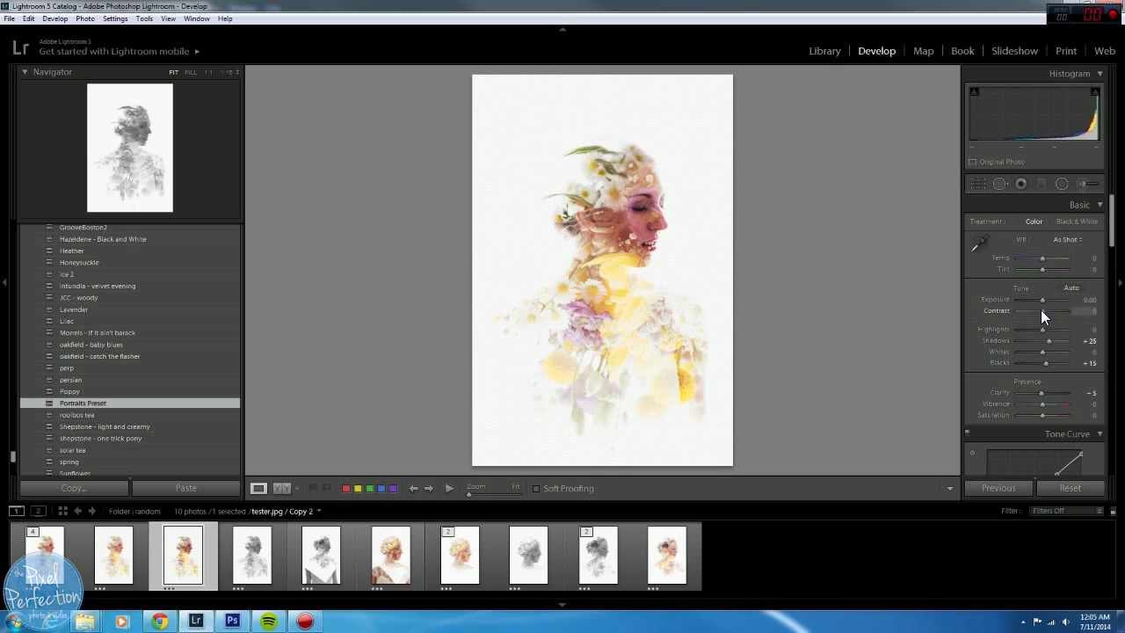
Lower contrast to -76 and set exposure to +0.24 in the Basic panel.
left_click_drag(1059, 310, 1036, 310)
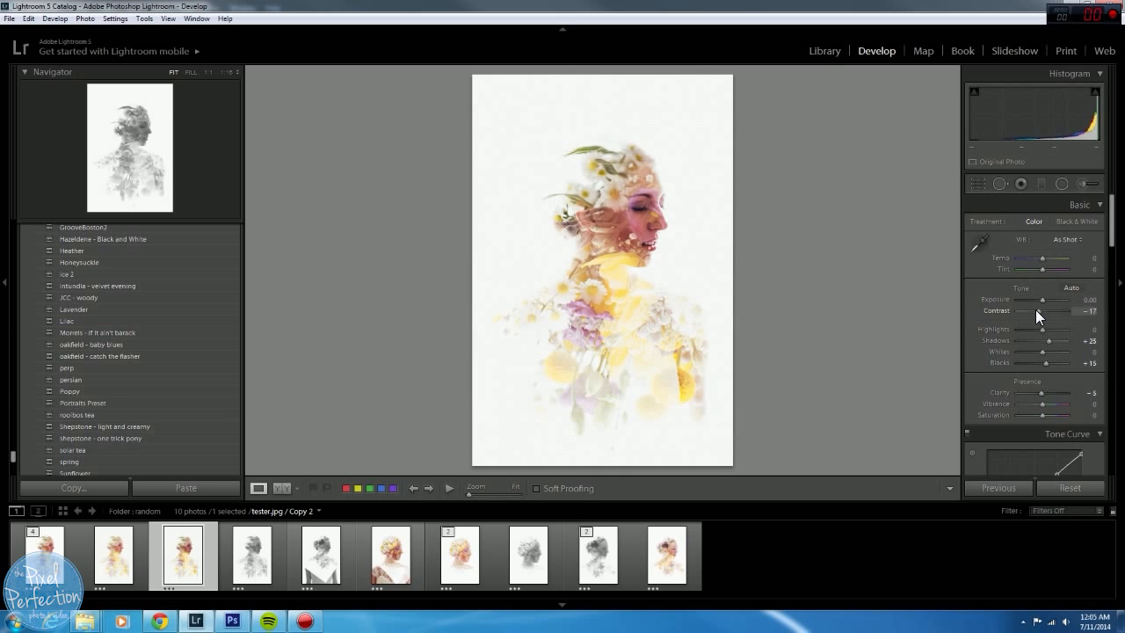
left_click_drag(1050, 310, 1020, 310)
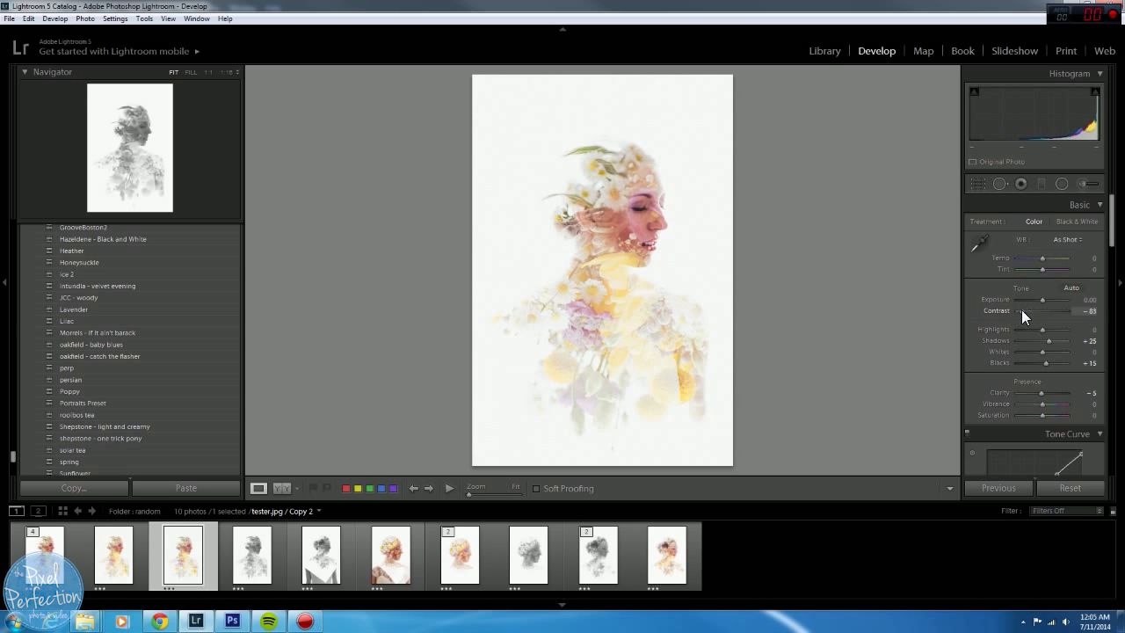
left_click_drag(1068, 311, 1076, 310)
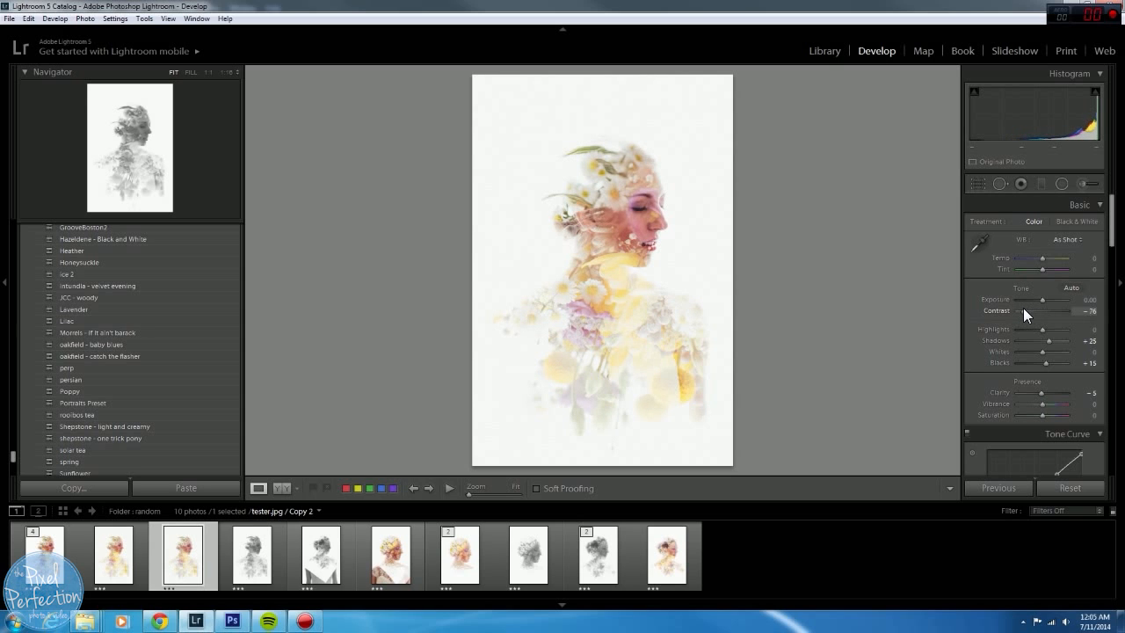
left_click_drag(1059, 298, 1024, 298)
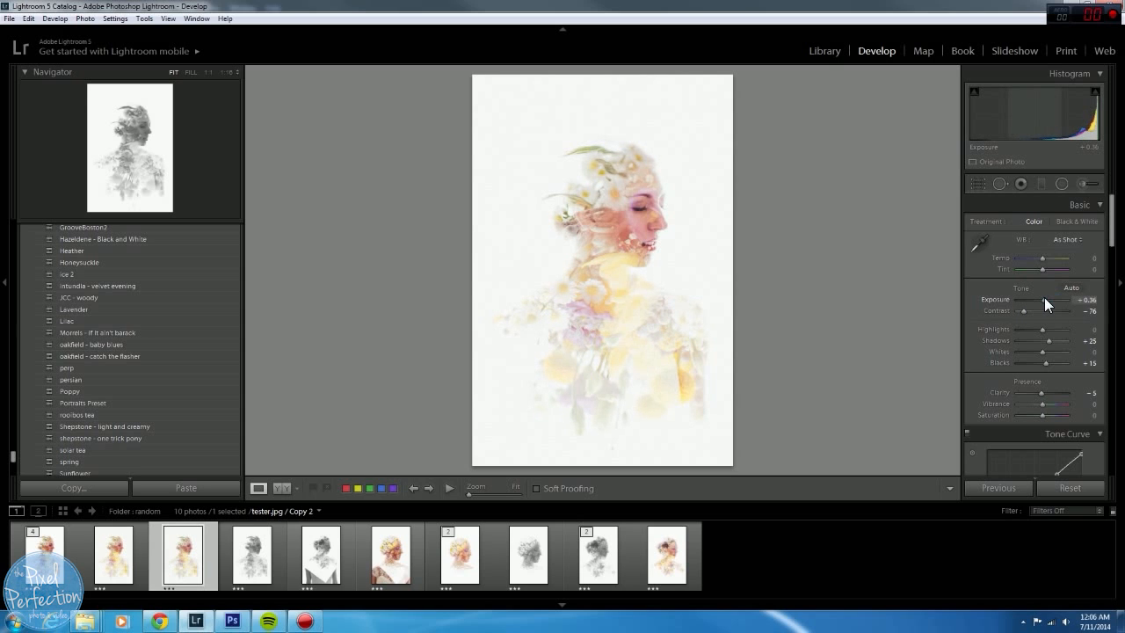
left_click_drag(1037, 301, 1023, 301)
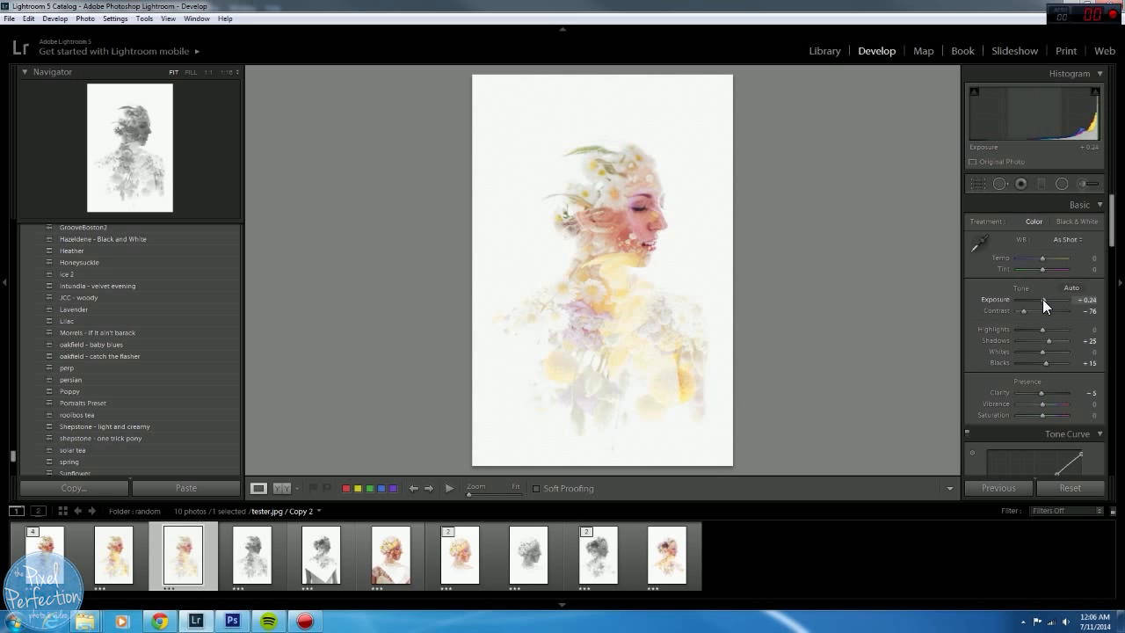
mouse_move(635, 436)
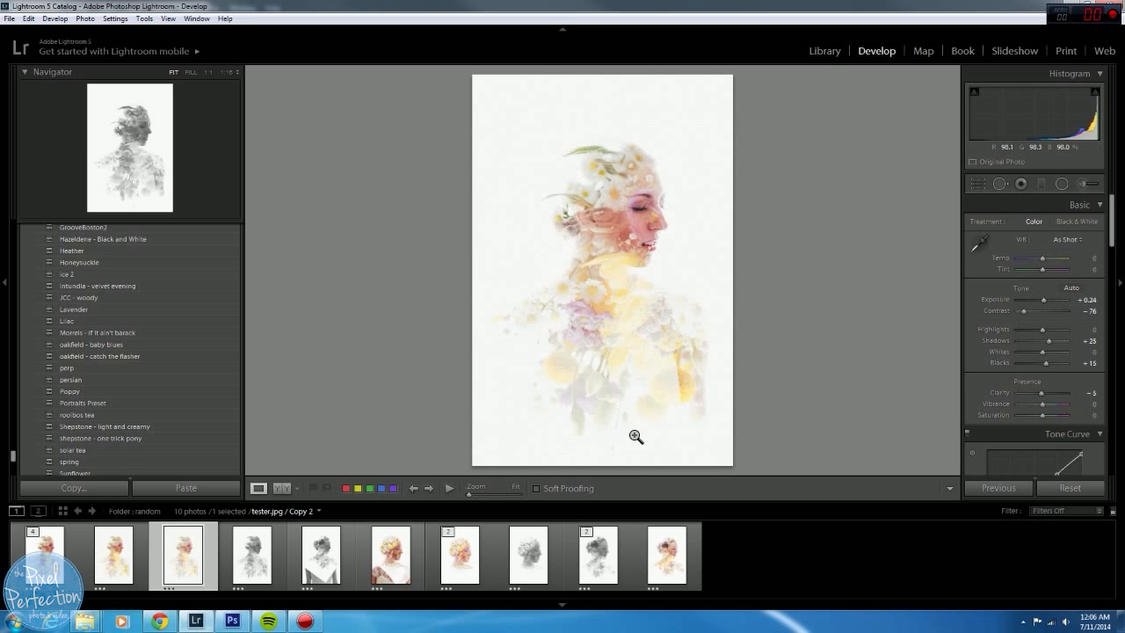
mouse_move(653, 297)
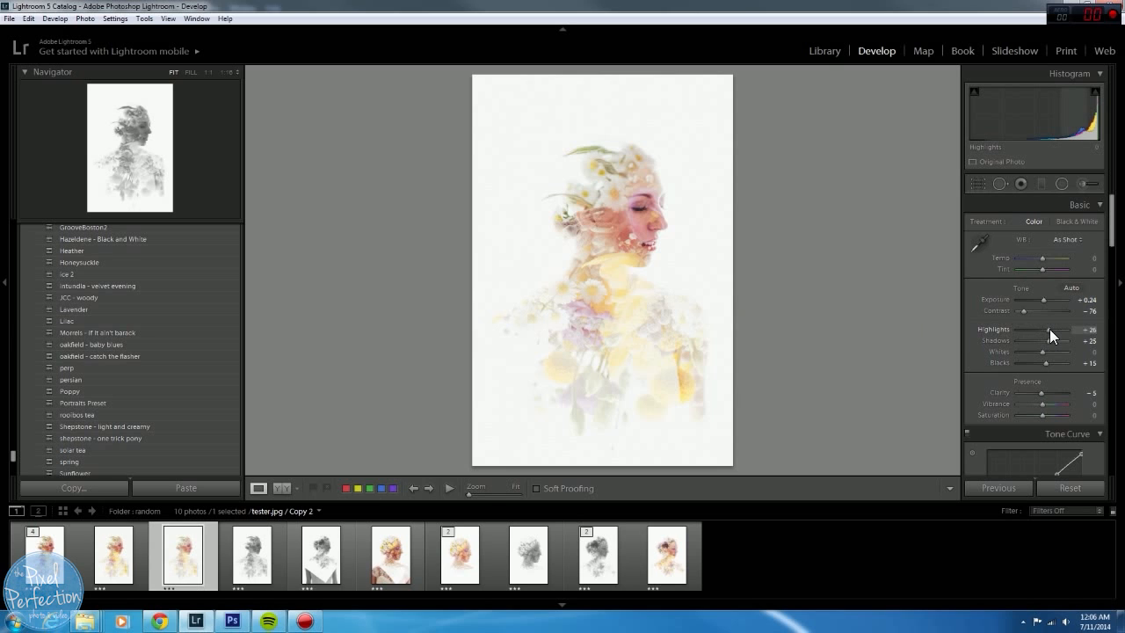
Set highlights to +19, whites to +17 and blacks to +14.
left_click_drag(1063, 330, 1057, 330)
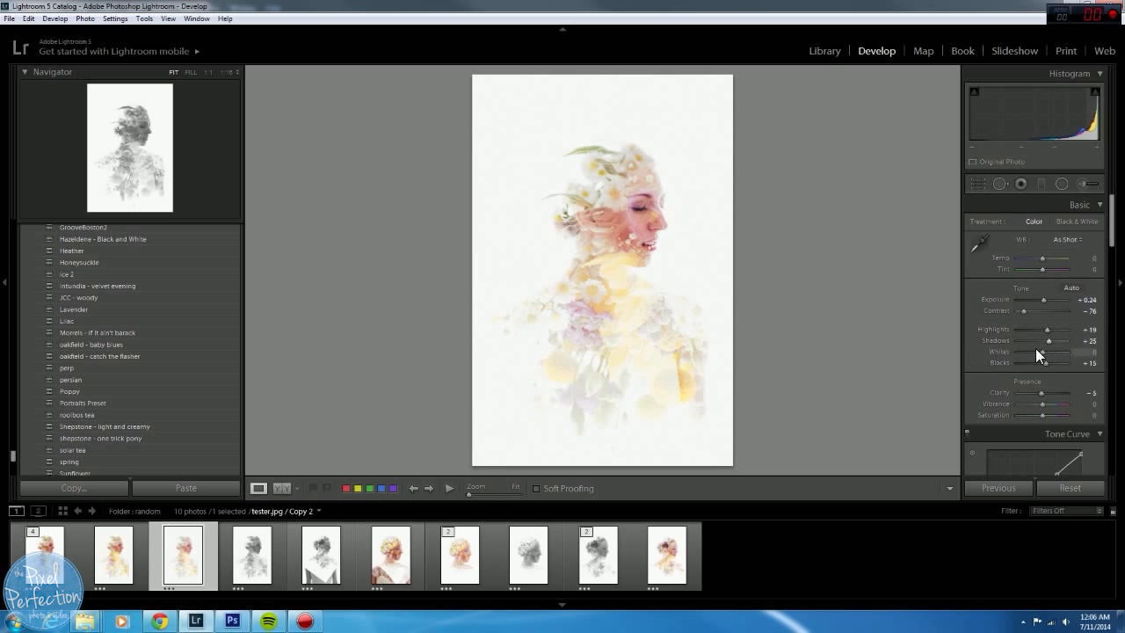
left_click_drag(1044, 351, 1055, 351)
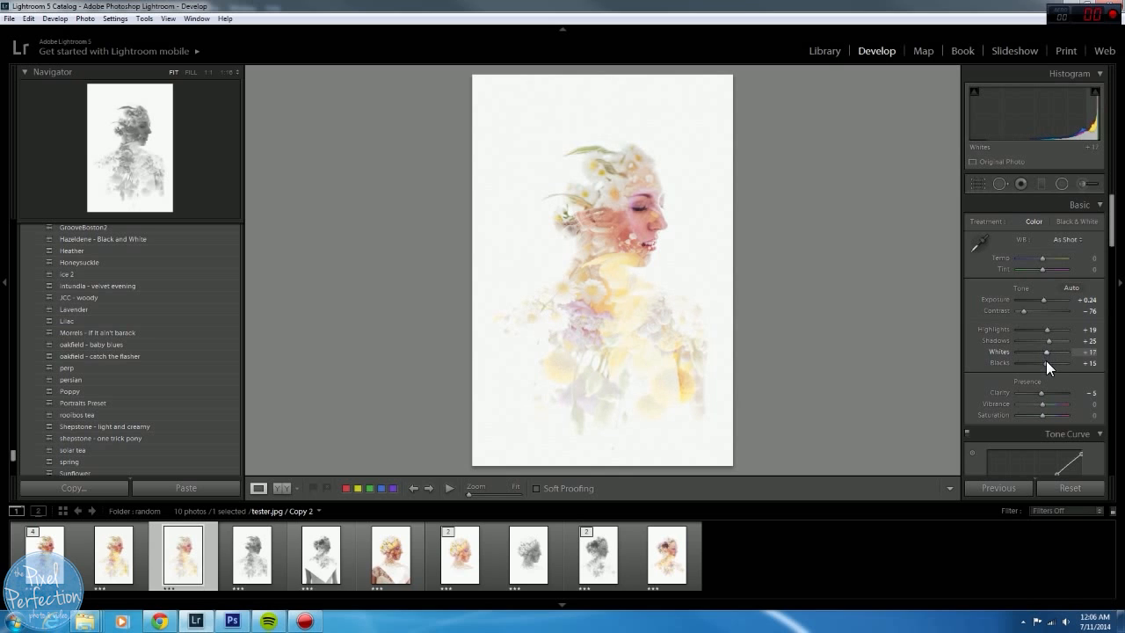
left_click_drag(1054, 362, 1027, 363)
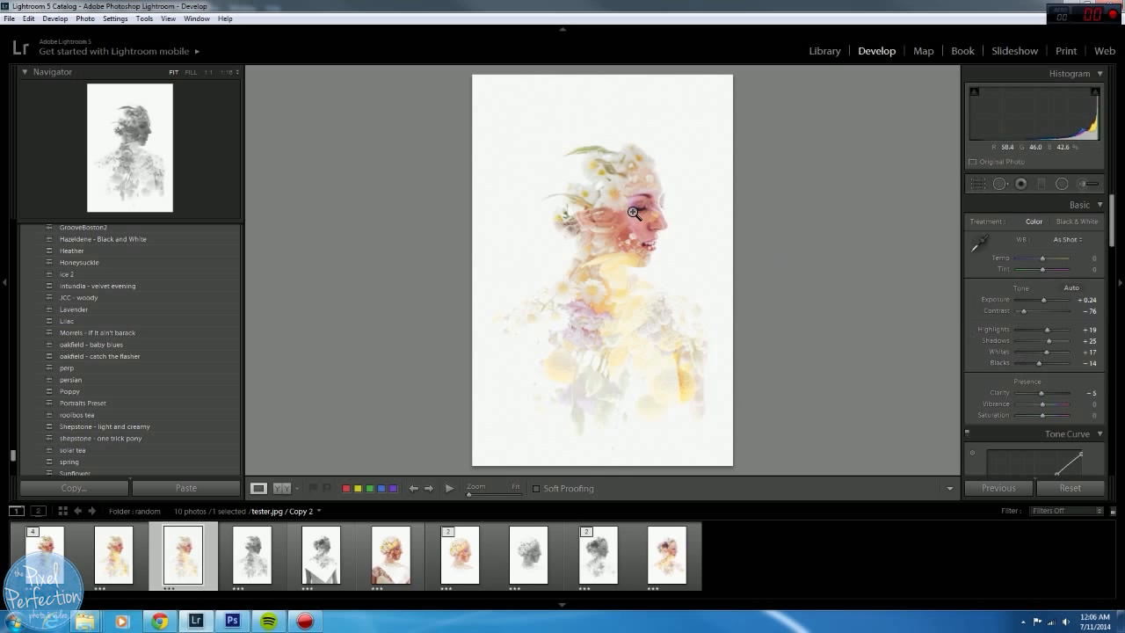
left_click(633, 214)
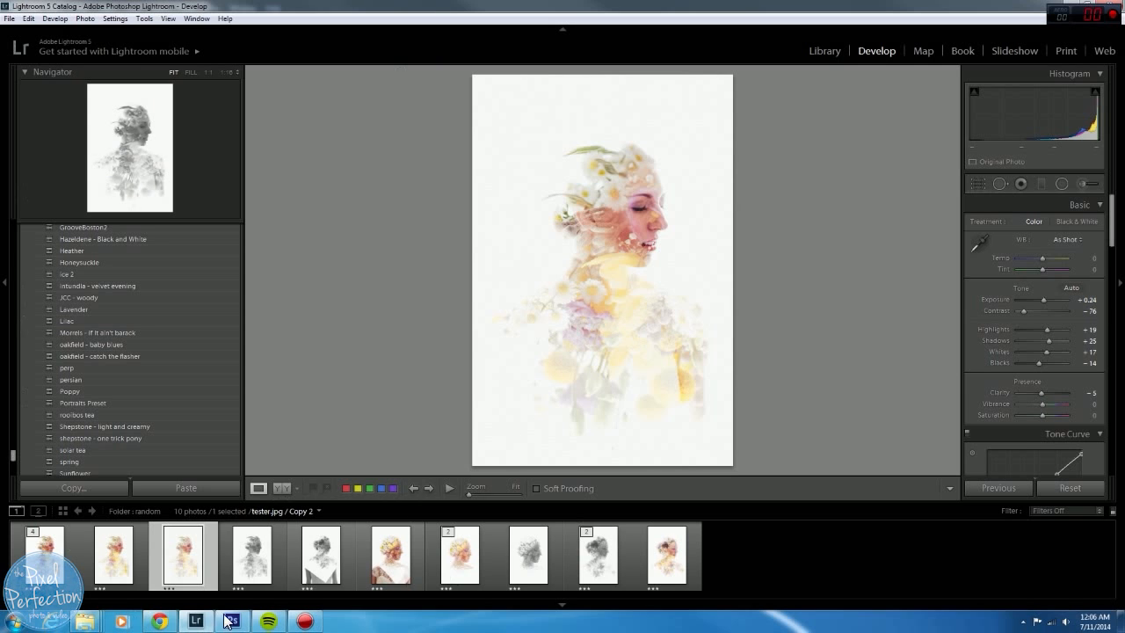
Glance at the original bride document in Photoshop, then switch back to Lightroom.
left_click(231, 620)
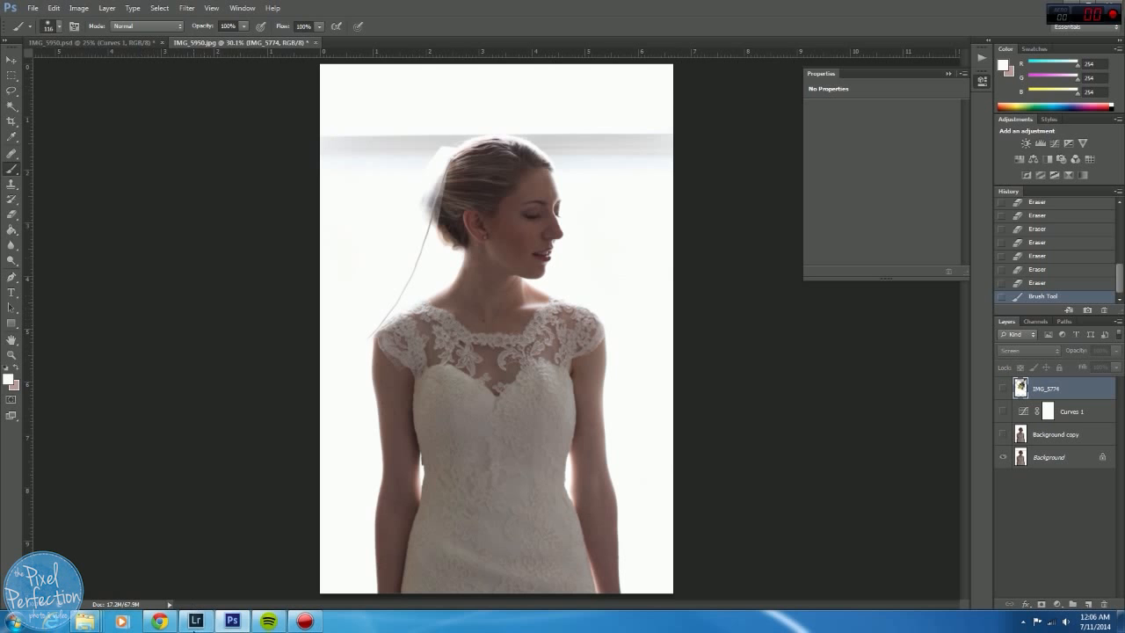
left_click(196, 621)
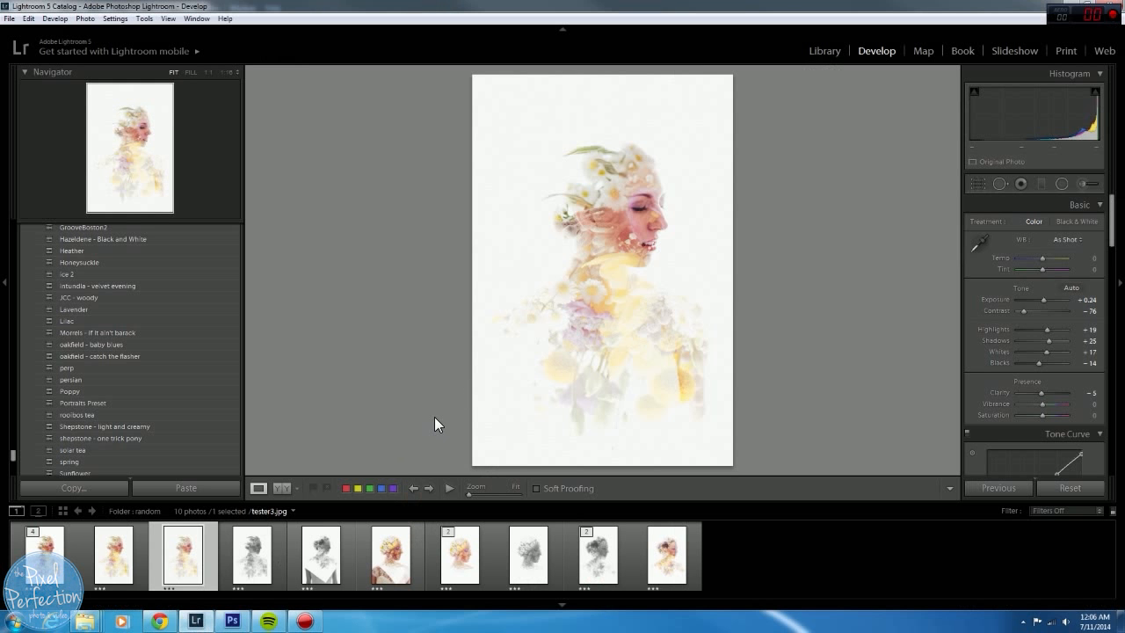